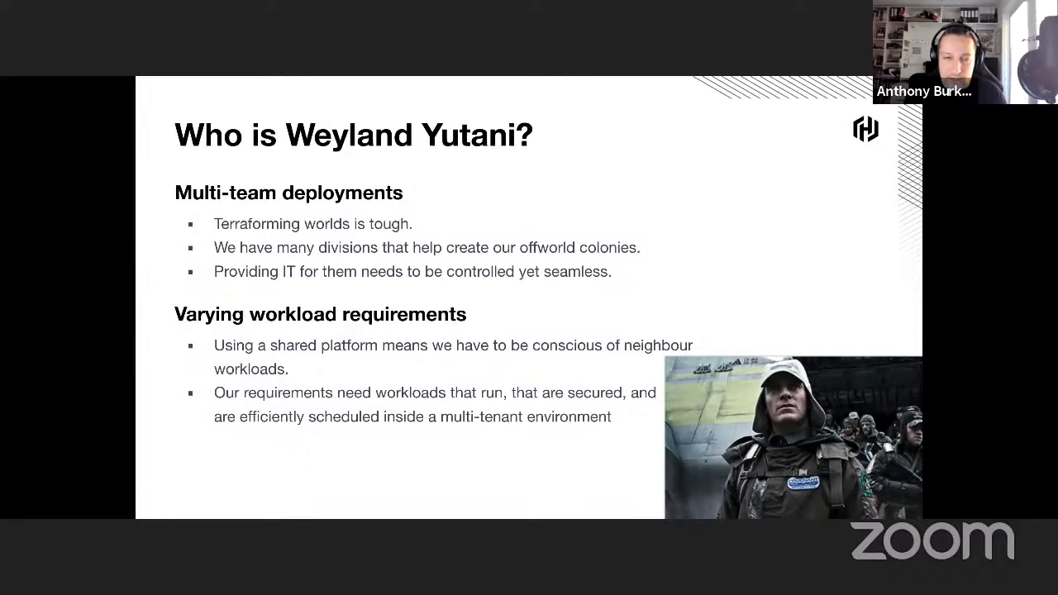
Step: Advance the shared deck to the 'What are Nomad Namespaces?' slide
key("Right")
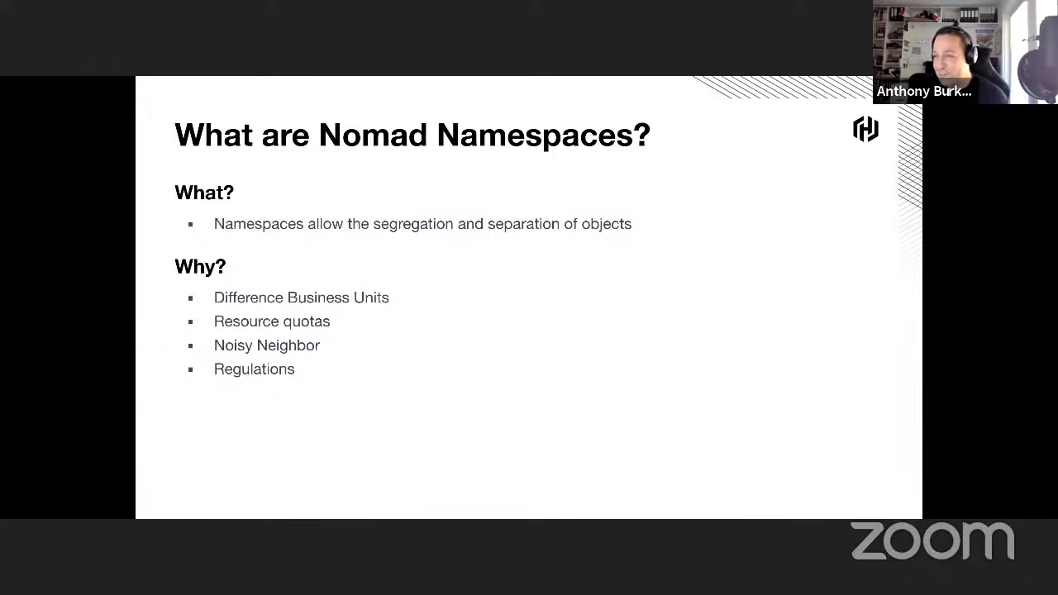
mouse_move(506, 297)
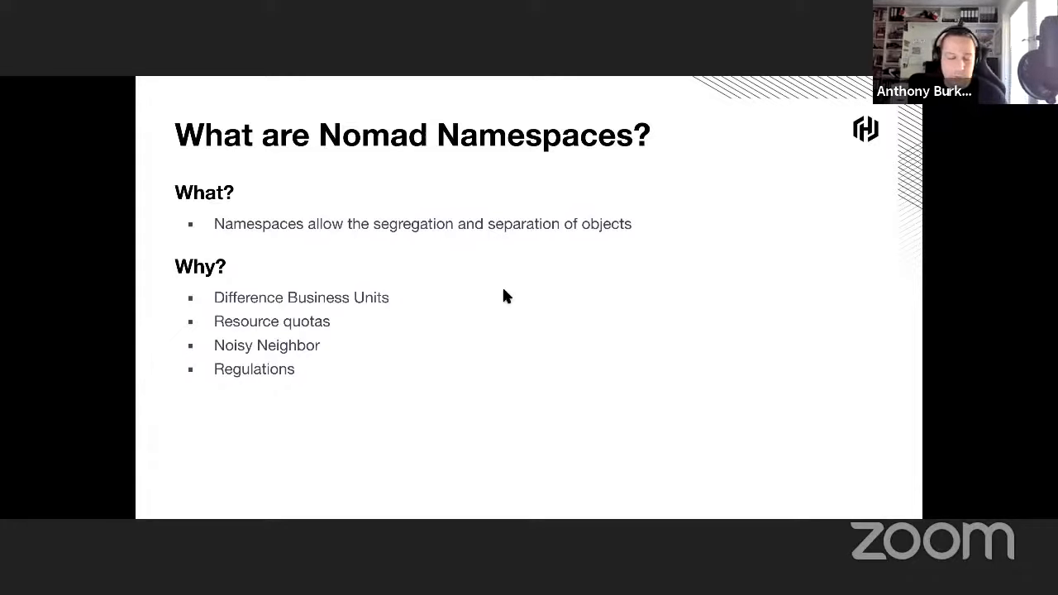
key("right")
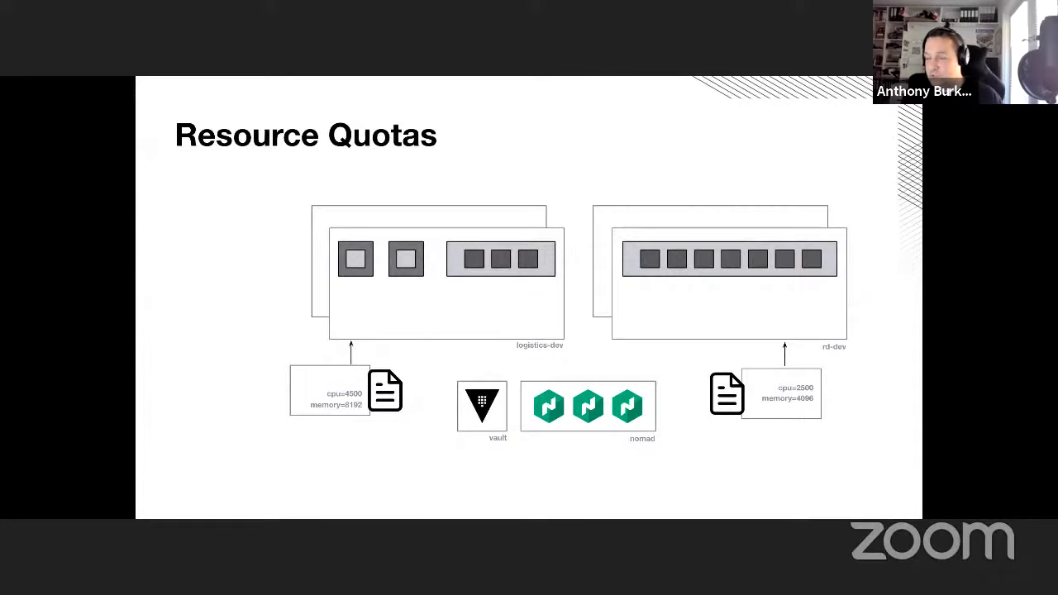
key("Right")
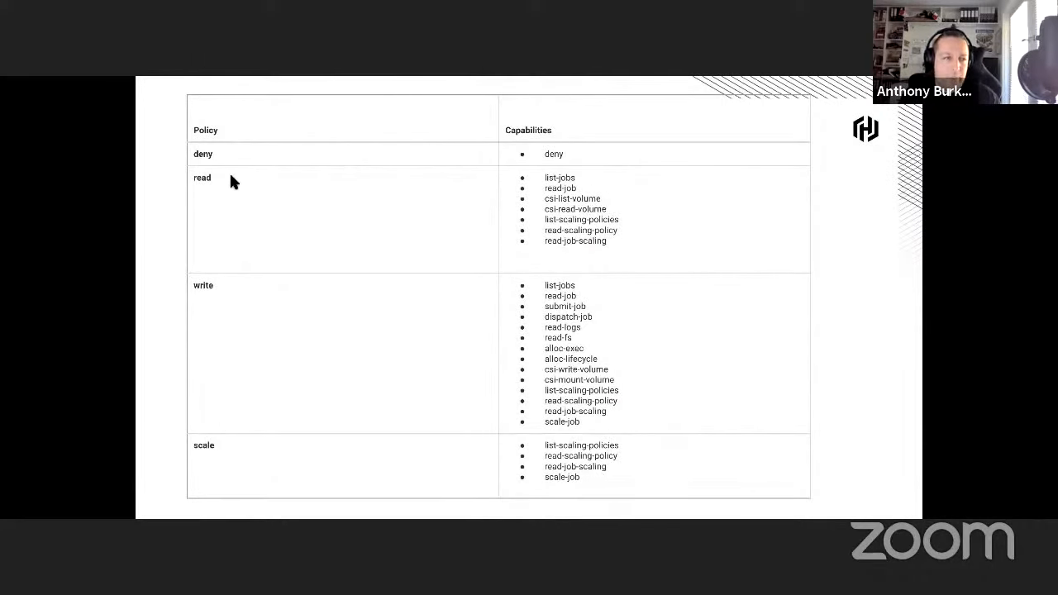
mouse_move(275, 187)
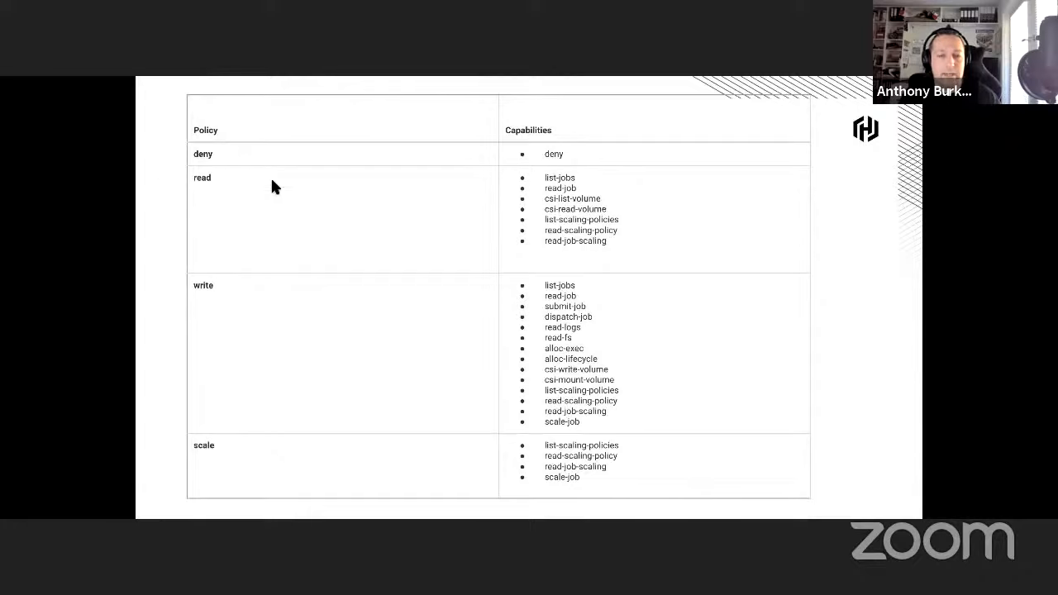
mouse_move(561, 335)
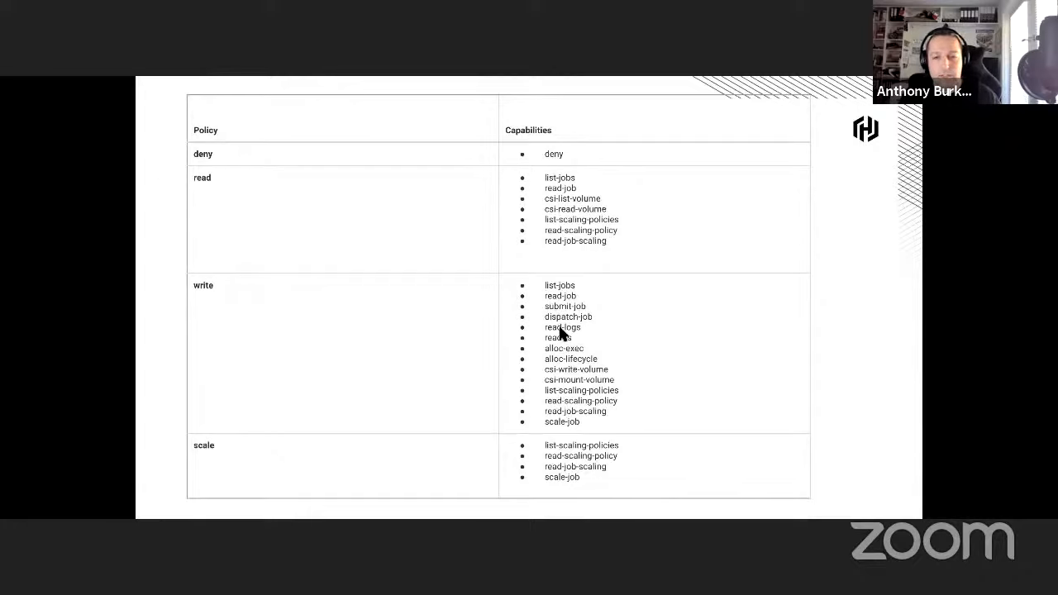
mouse_move(572, 322)
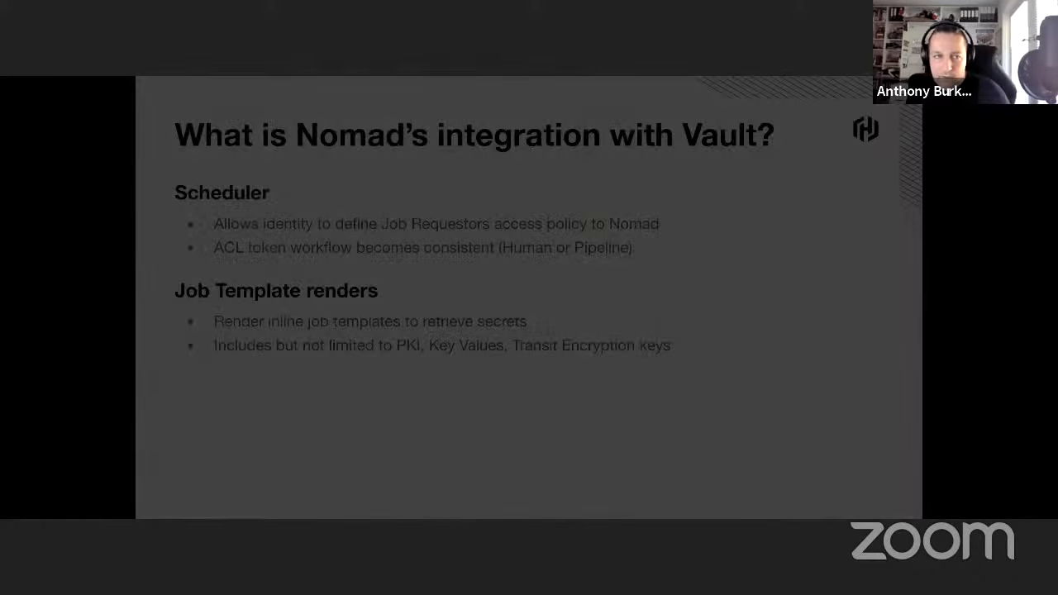
key("Right")
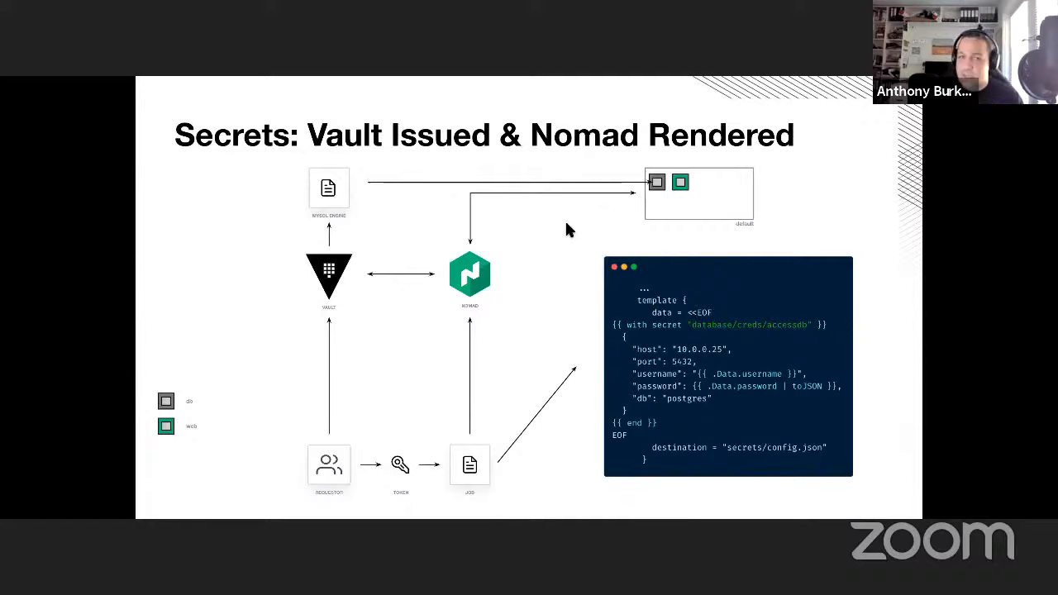
mouse_move(620, 193)
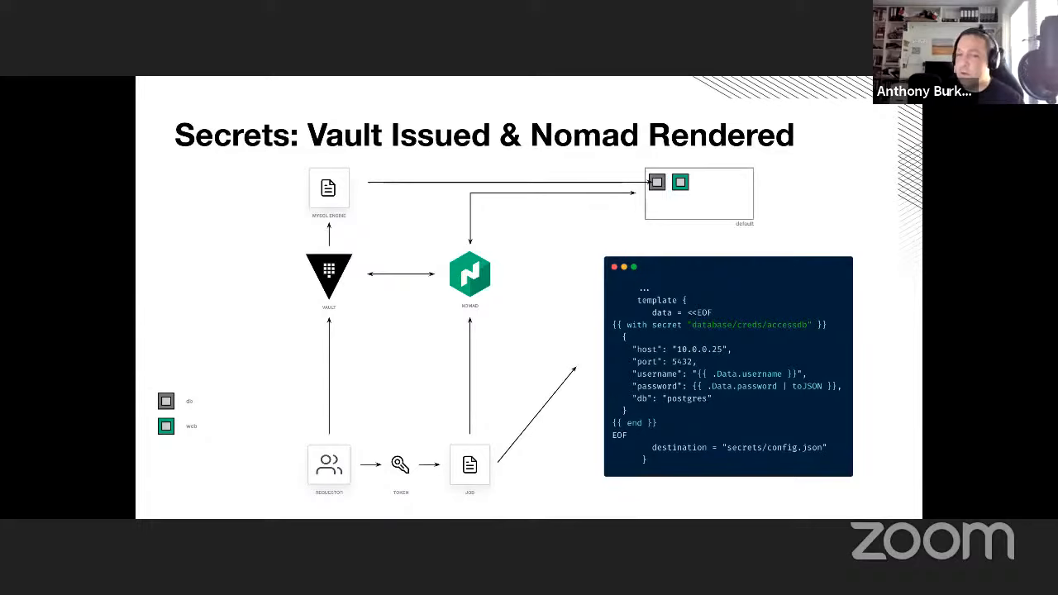
key("right")
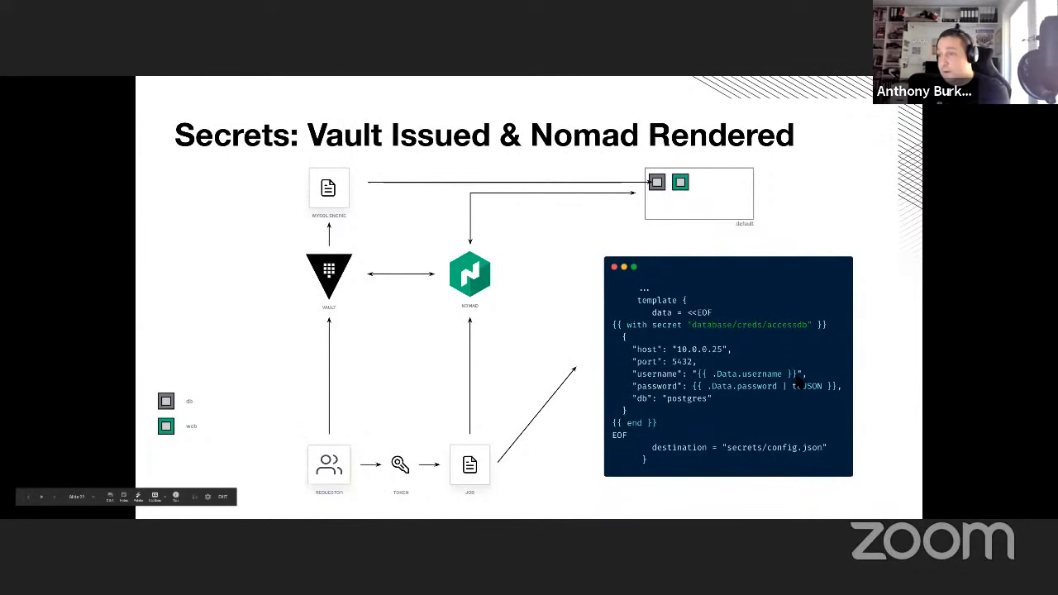
Step: Leave the slideshow and share the desktop showing the demo runbook in VS Code
key("right")
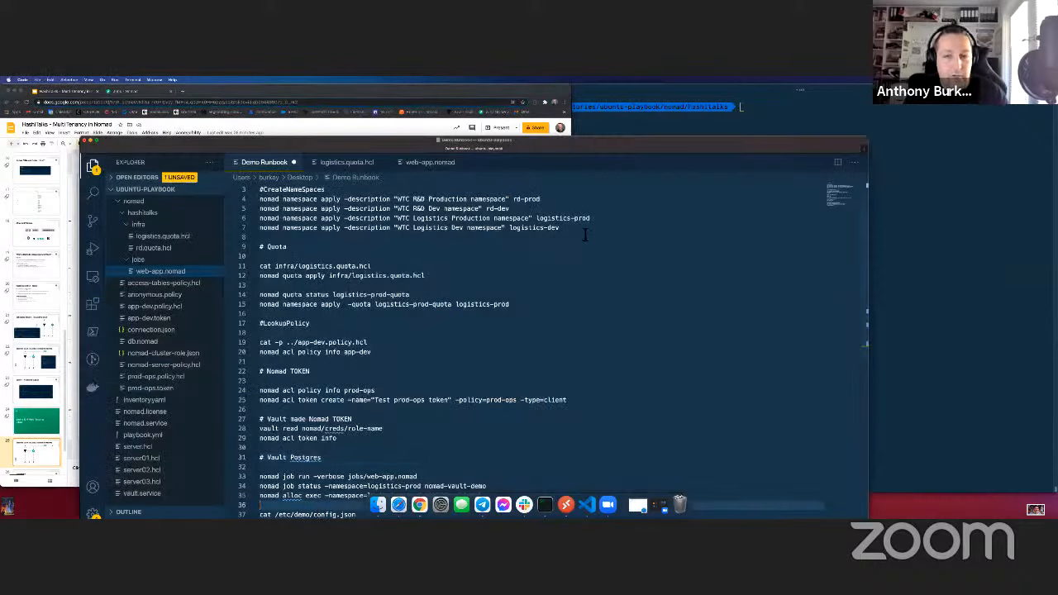
Step: Bring the Chrome window with the Nomad UI Jobs page to the front beside the terminal
left_click_drag(261, 199, 592, 228)
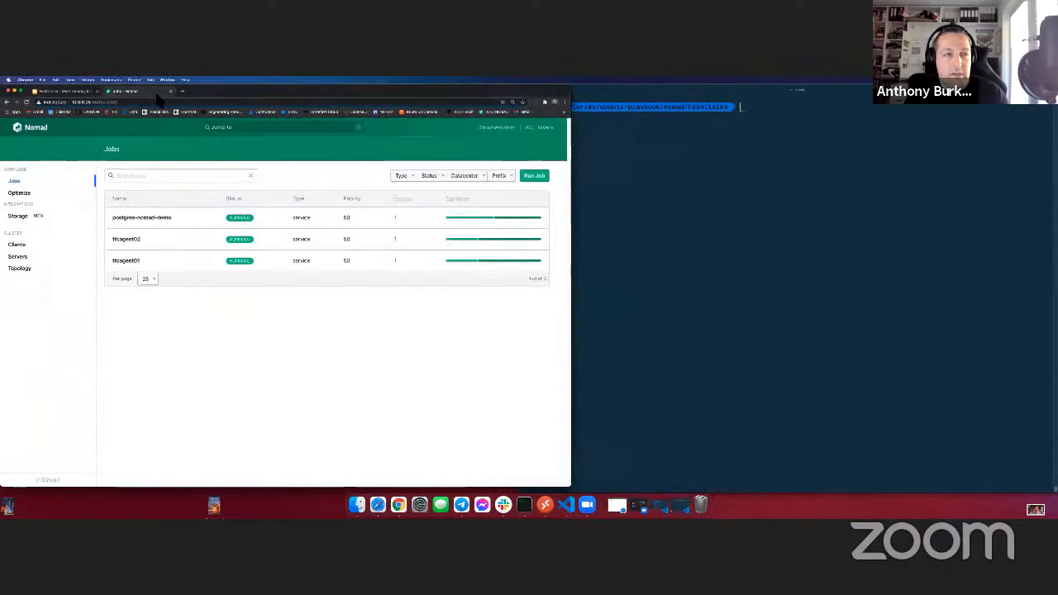
mouse_move(296, 182)
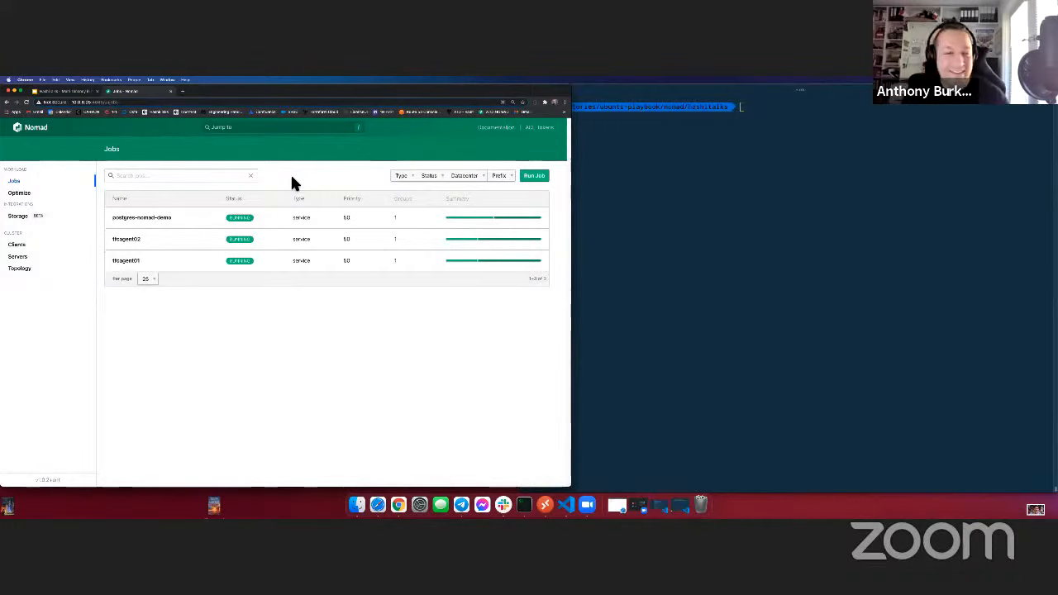
mouse_move(182, 234)
type("nomad n")
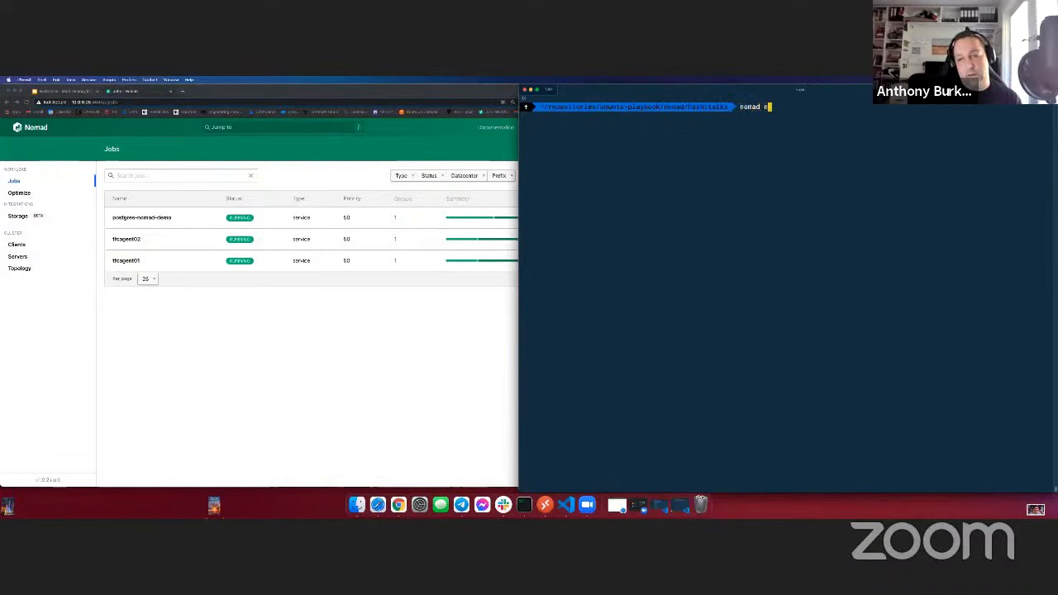
Step: Check jobs in the logistics-dev namespace in the Nomad UI, then return to default
key("Enter")
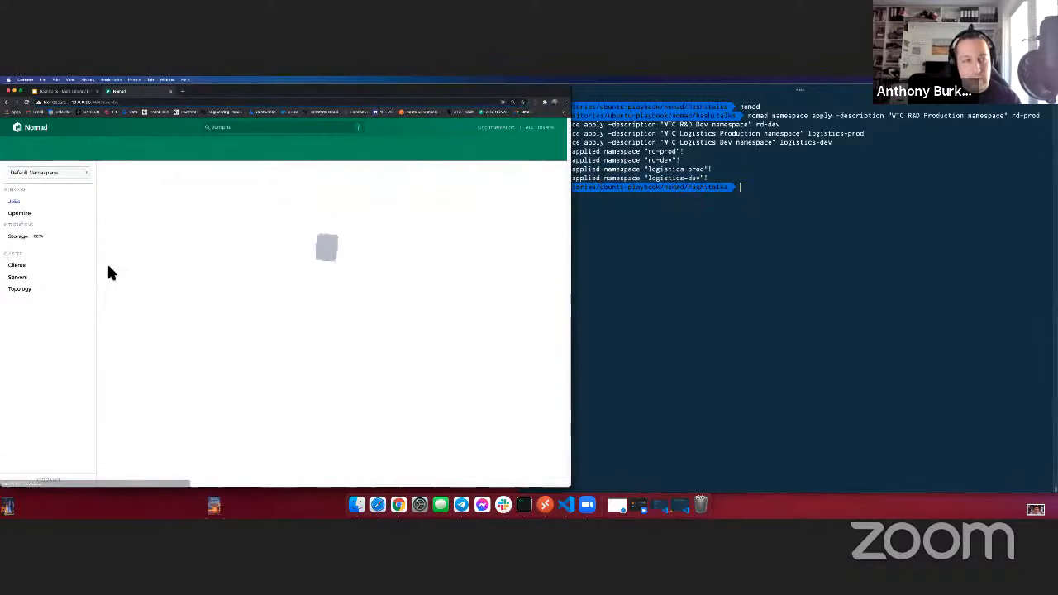
left_click(46, 173)
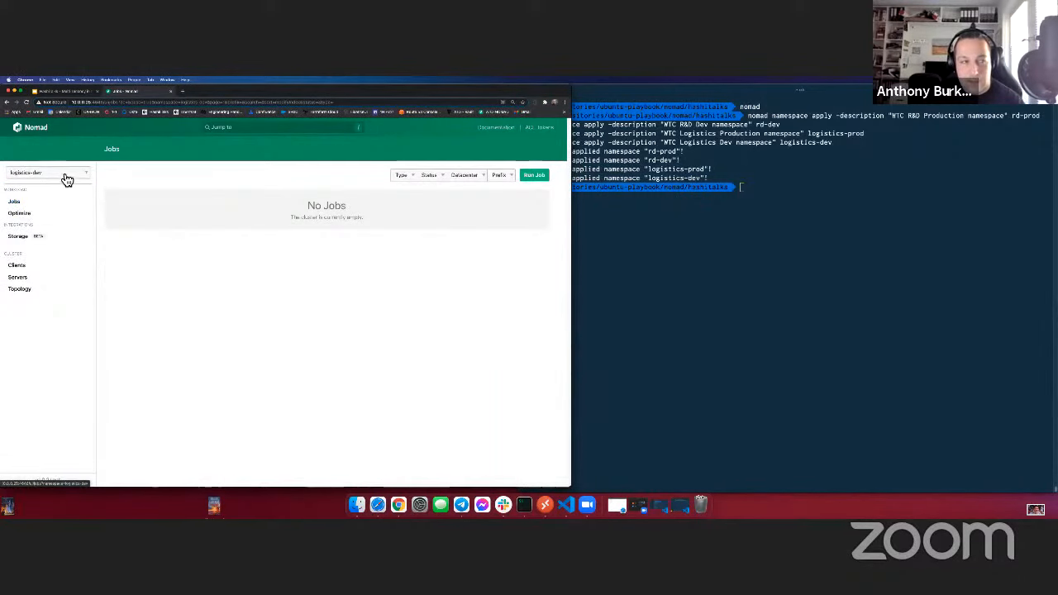
left_click(46, 172)
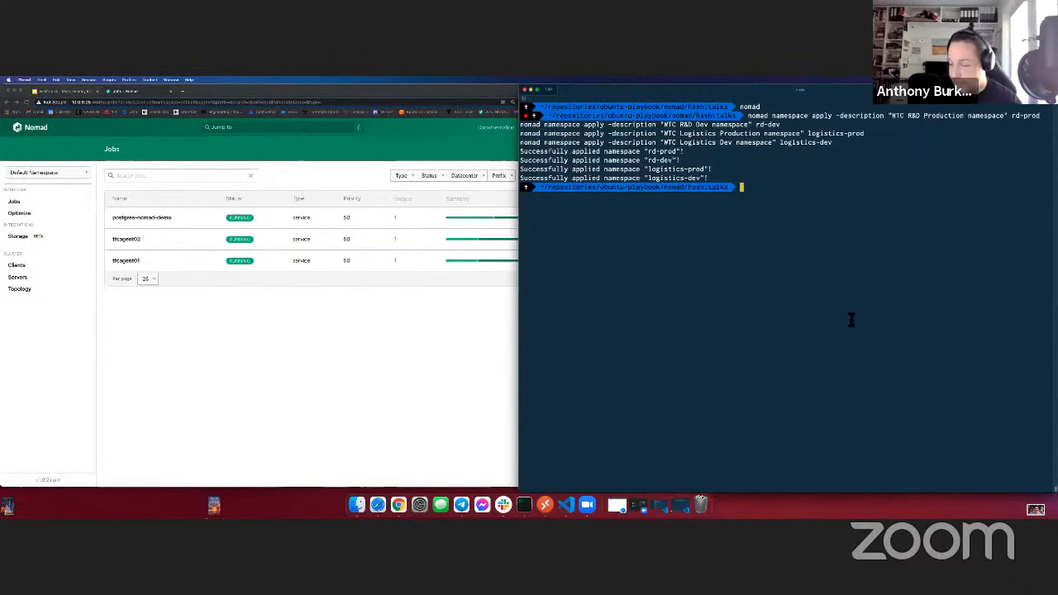
Step: Print infra/logistics.quota.hcl and show namespace status for both logistics namespaces
type("ce")
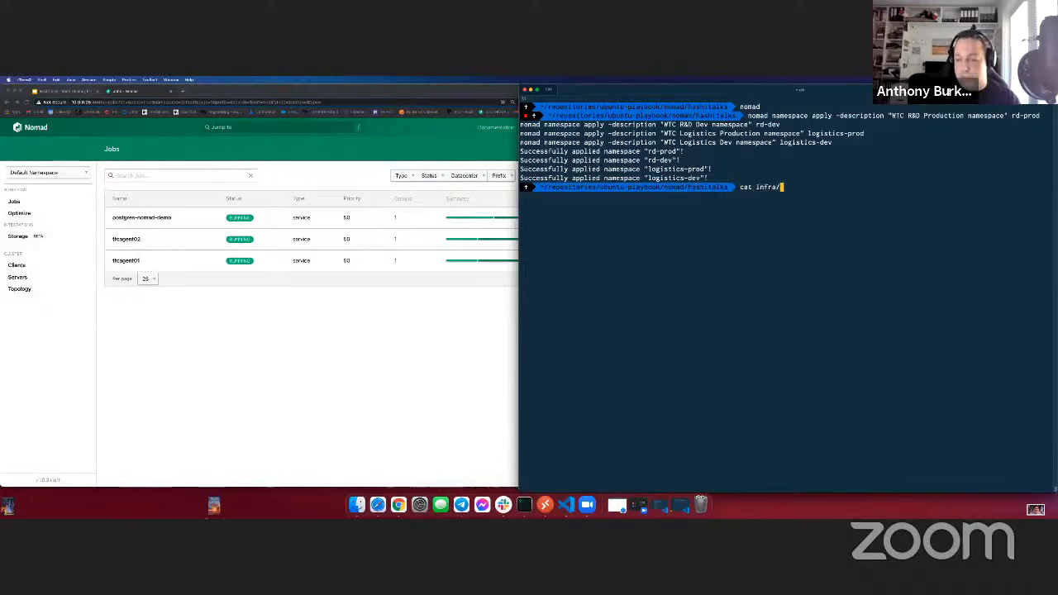
type("logistics.quota.hcl")
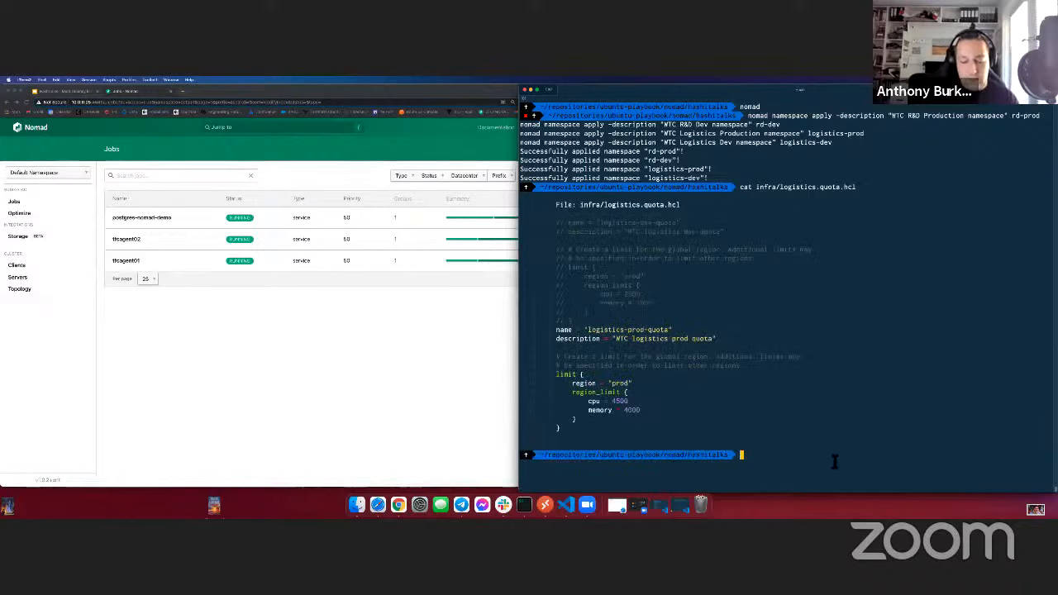
type("nomad namespace status logis")
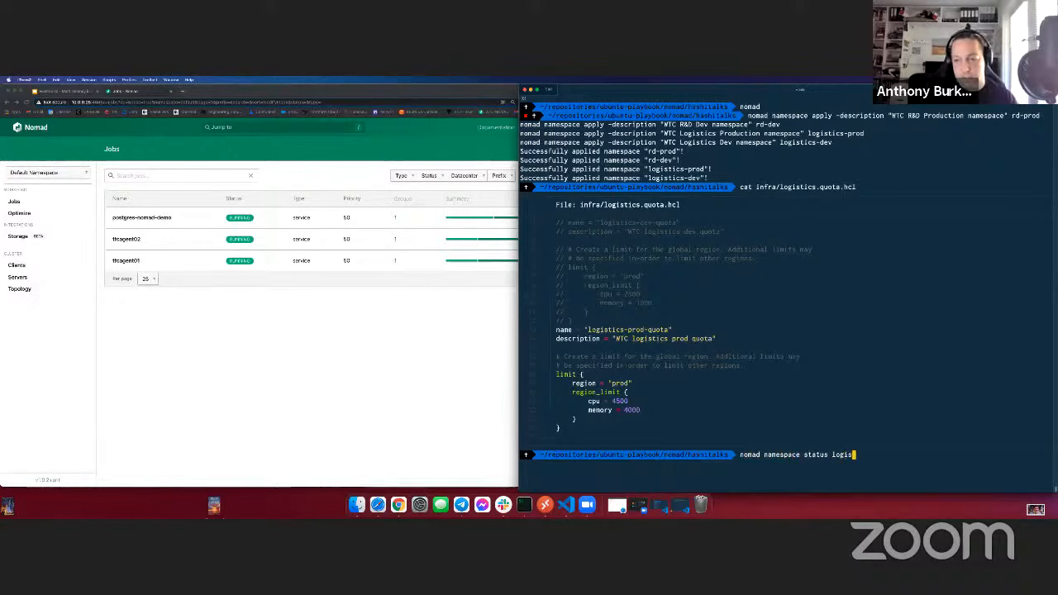
type("tics-dev")
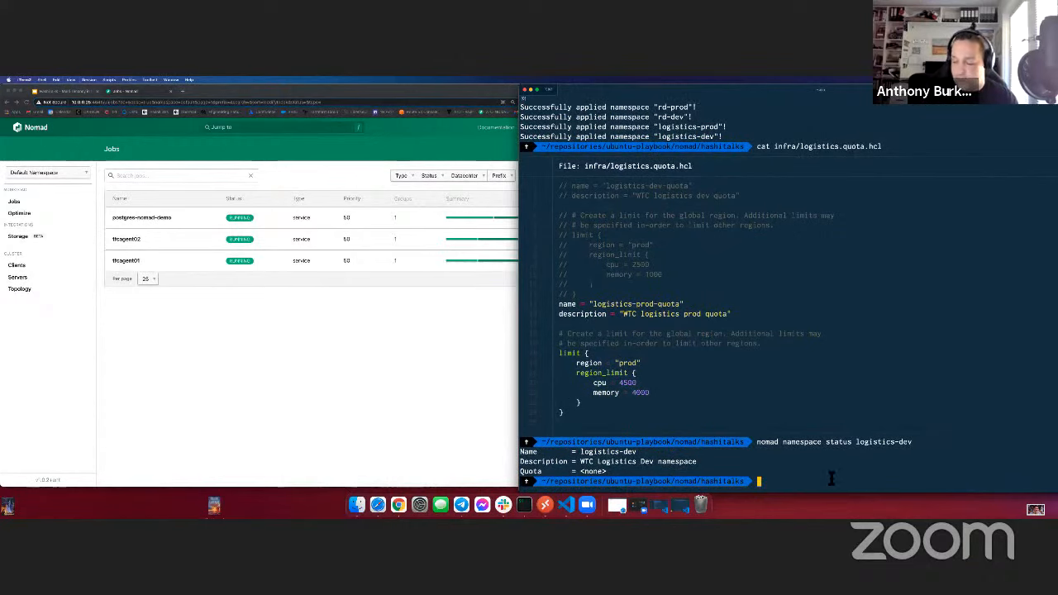
type("nomad namespace status logistics-de")
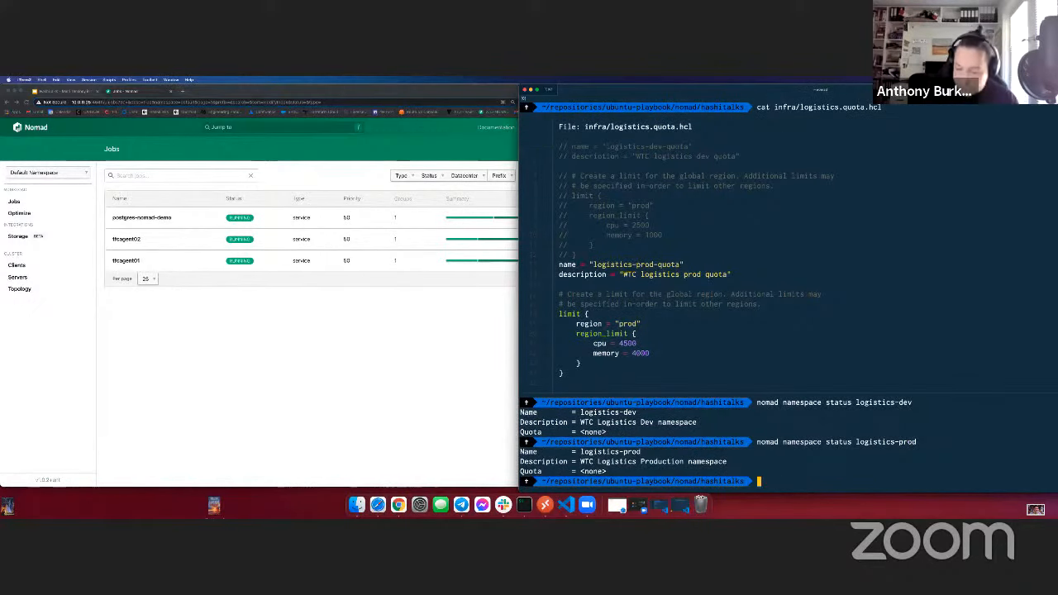
Step: Apply infra/logistics.quota.hcl with nomad quota apply, then clear the terminal
type("nomad quota")
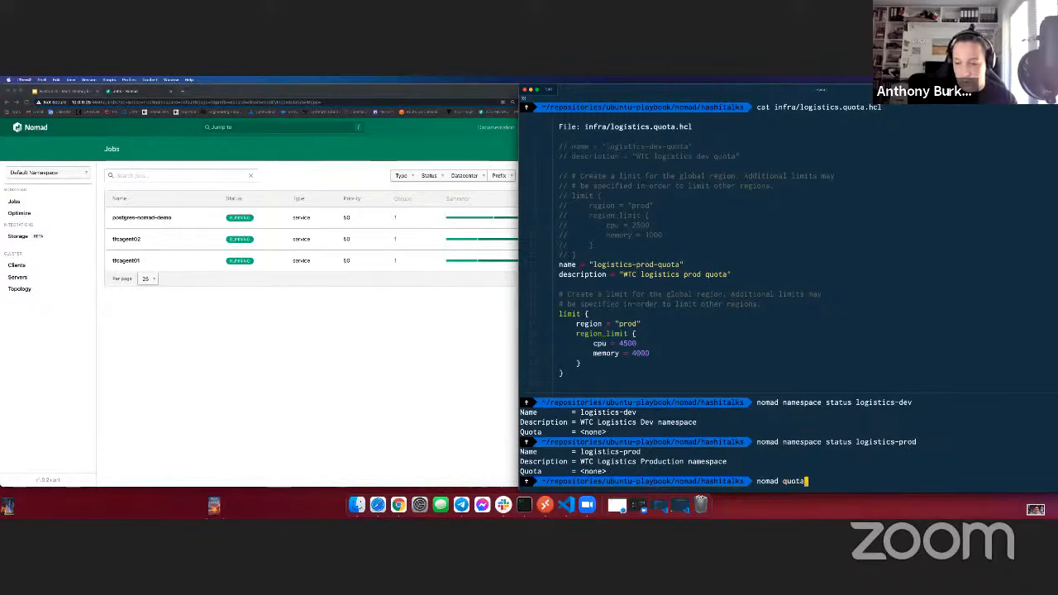
type("apply infra/logistics.quota.h")
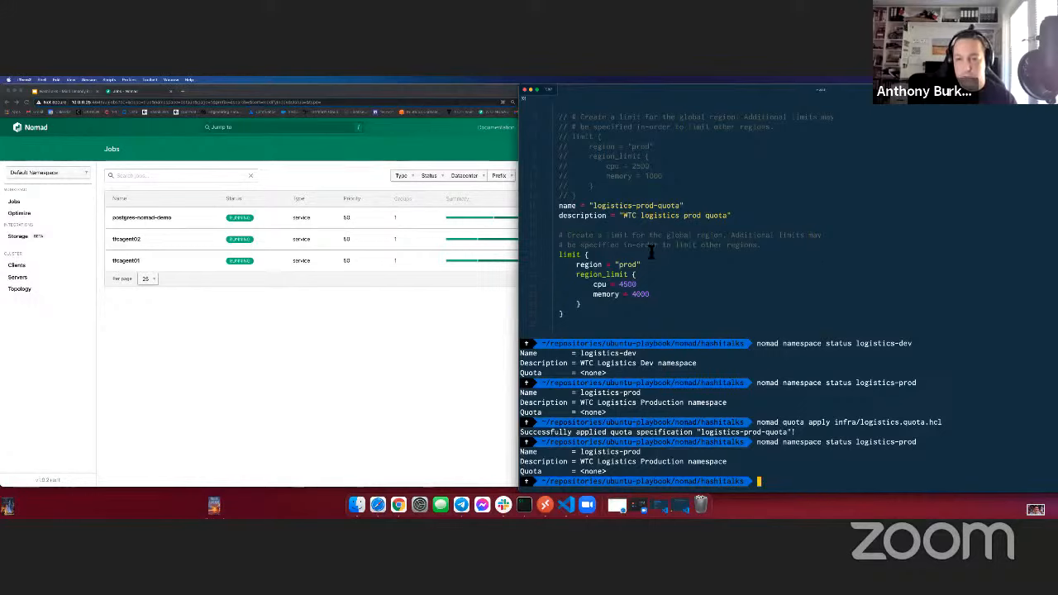
type("cle")
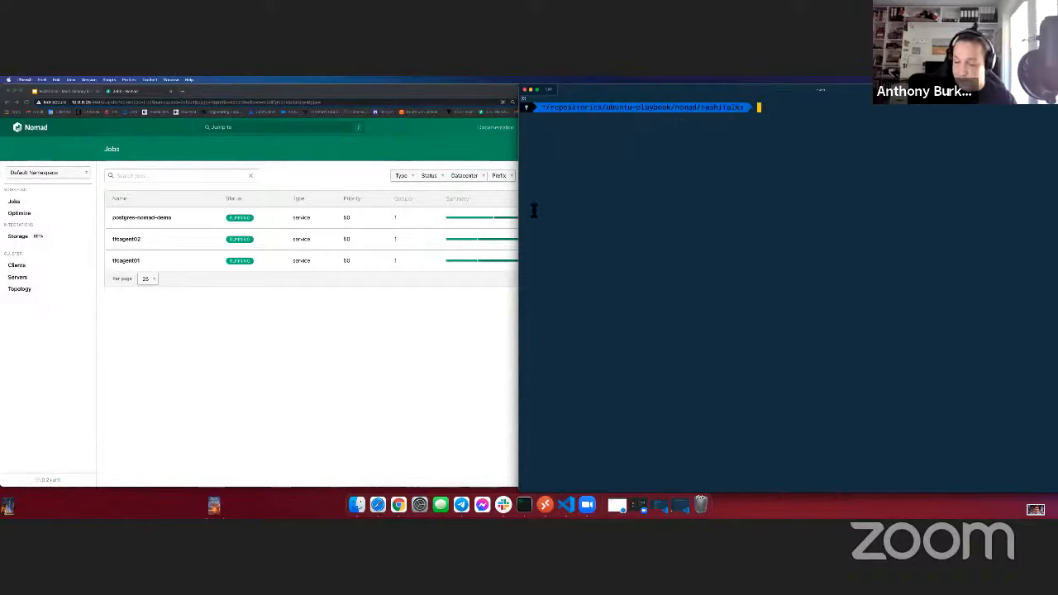
Step: Run nomad quota status logistics-prod-quota to show prod limits of 4500 CPU and 4000 memory
type("nomad")
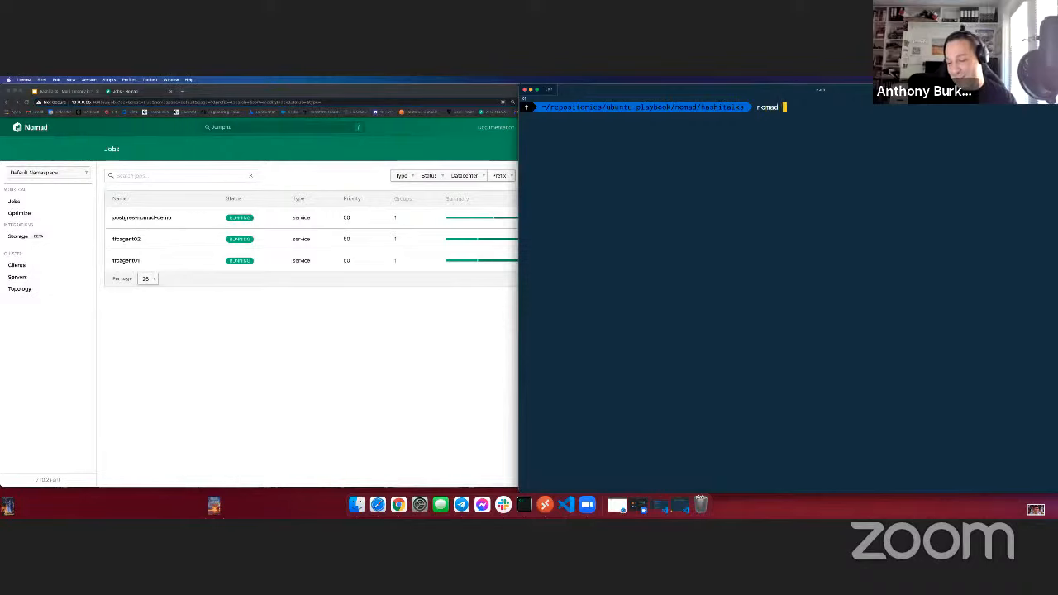
type("n")
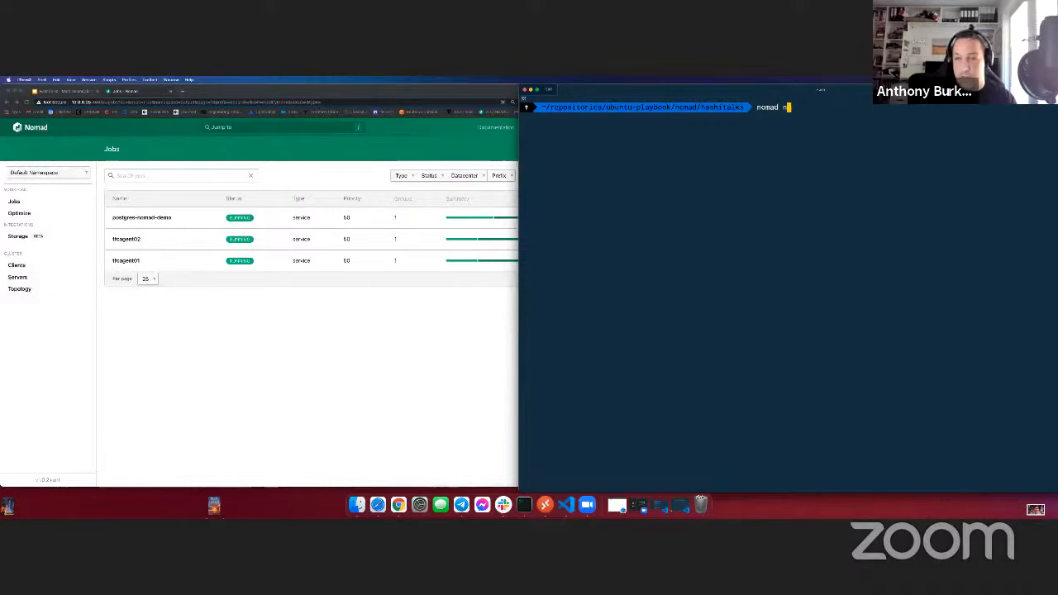
type("quota status l")
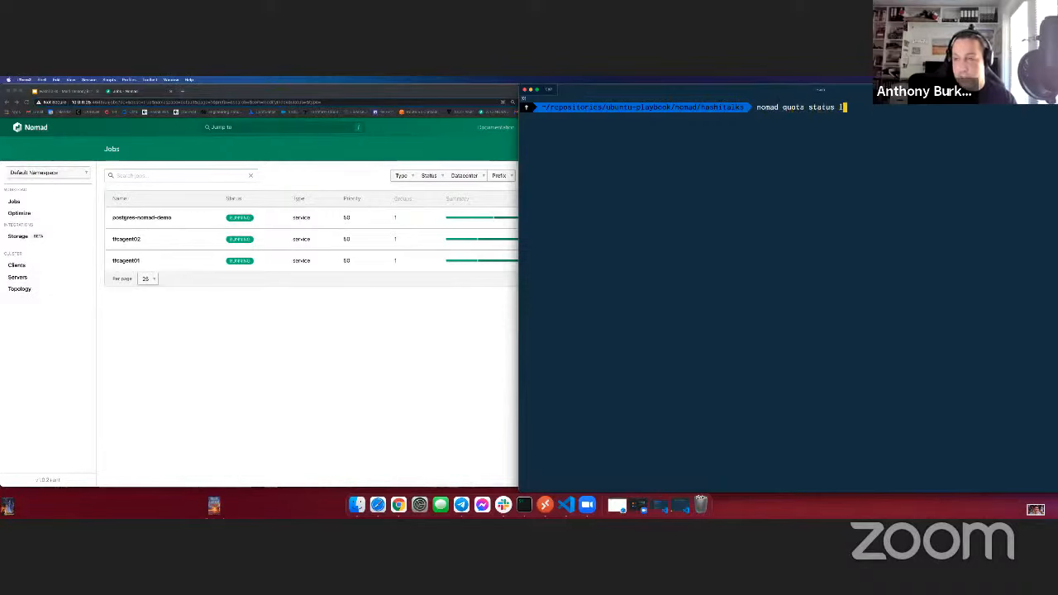
type("logistics-")
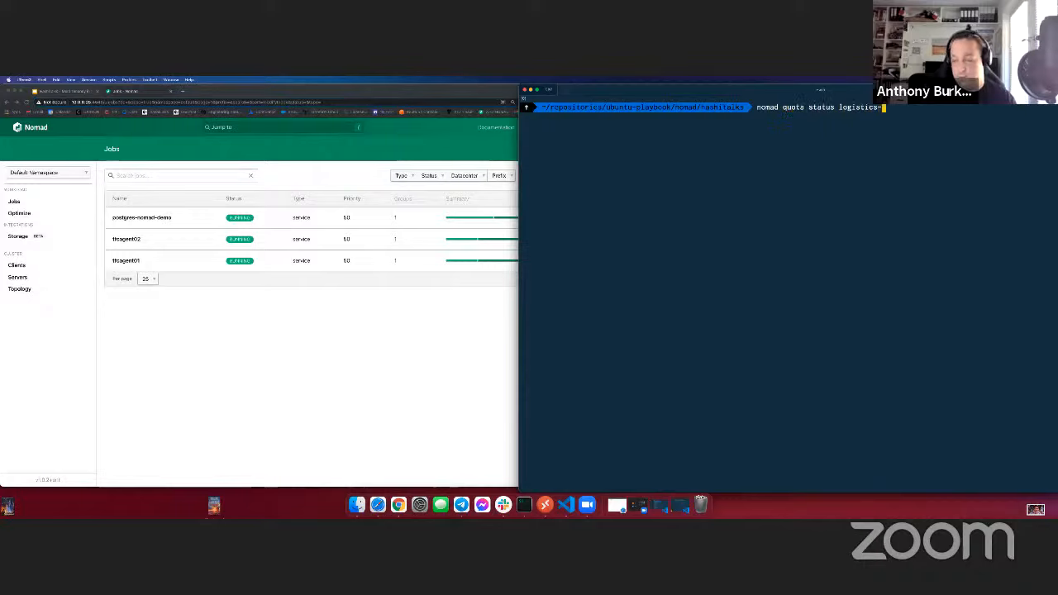
type("prod-quota")
type("nomad quota statu")
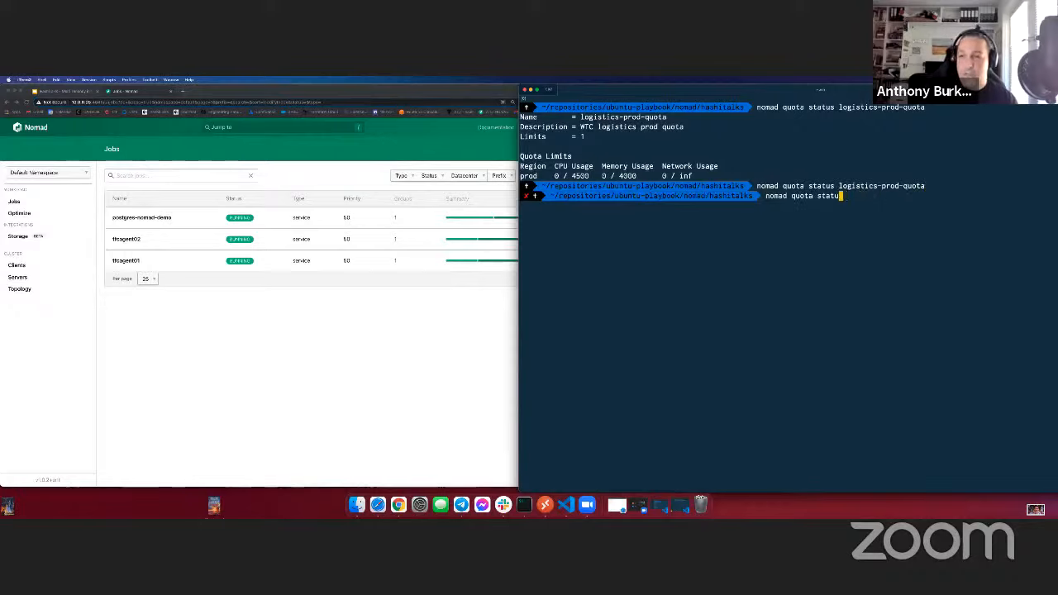
Step: Attach logistics-prod-quota to the logistics-prod namespace with nomad namespace apply, then clear
key("BackSpace")
type("nomad namespace apply -")
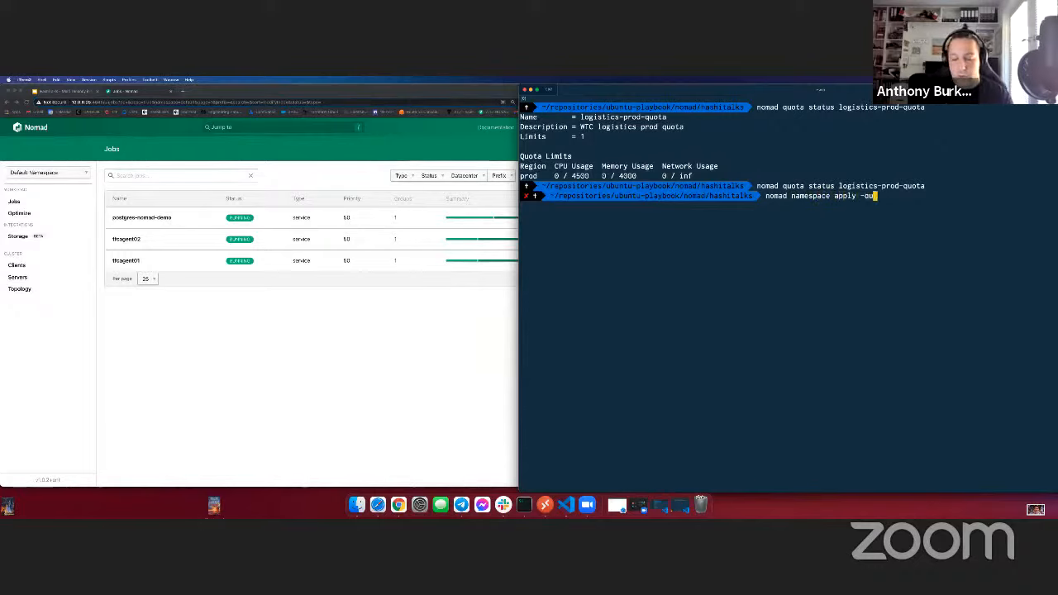
type("quota")
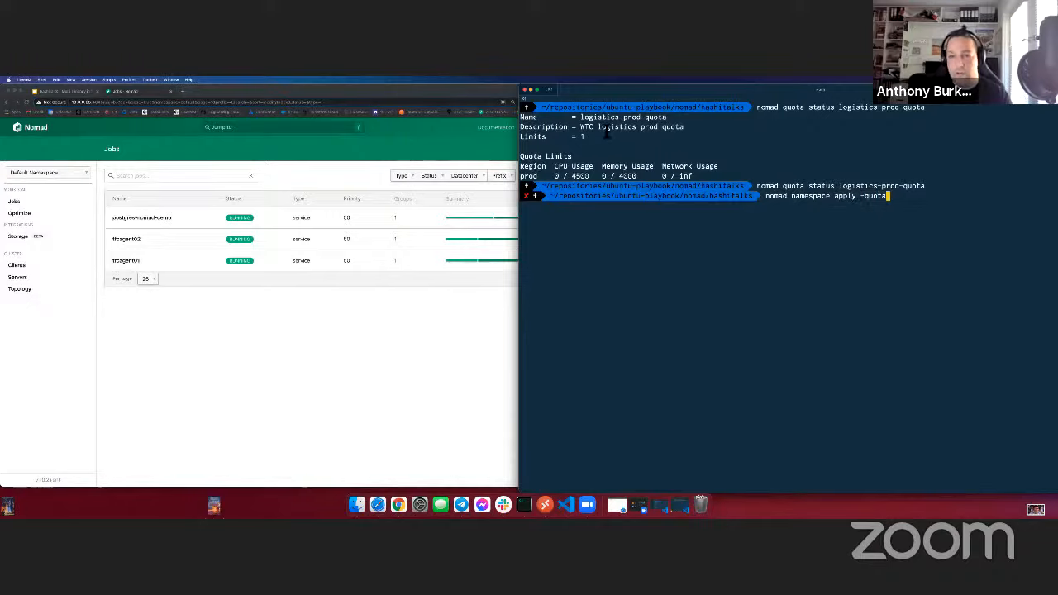
type("logistics-prod-quota")
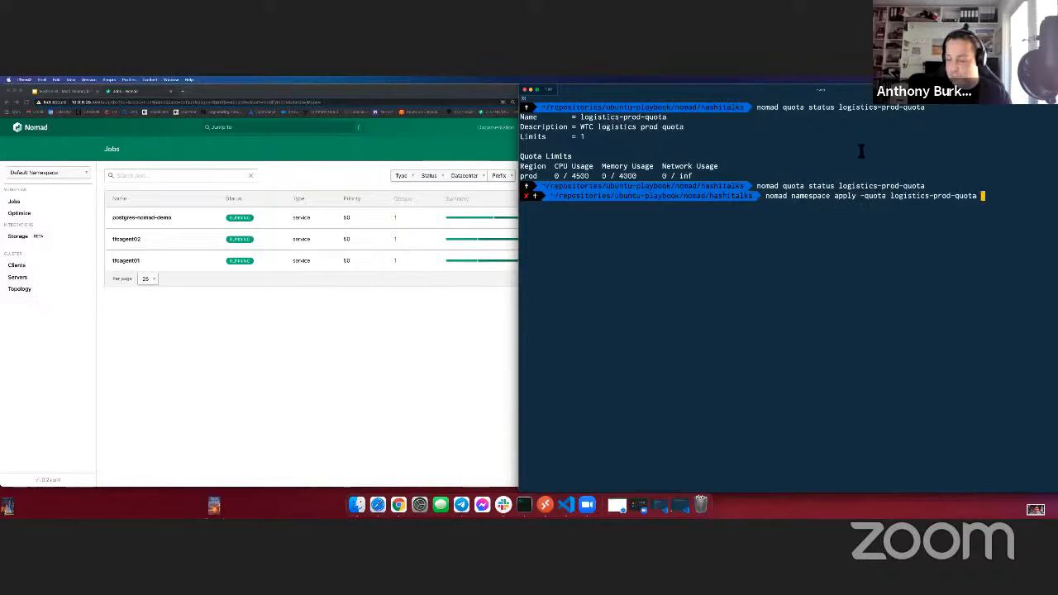
type("logi")
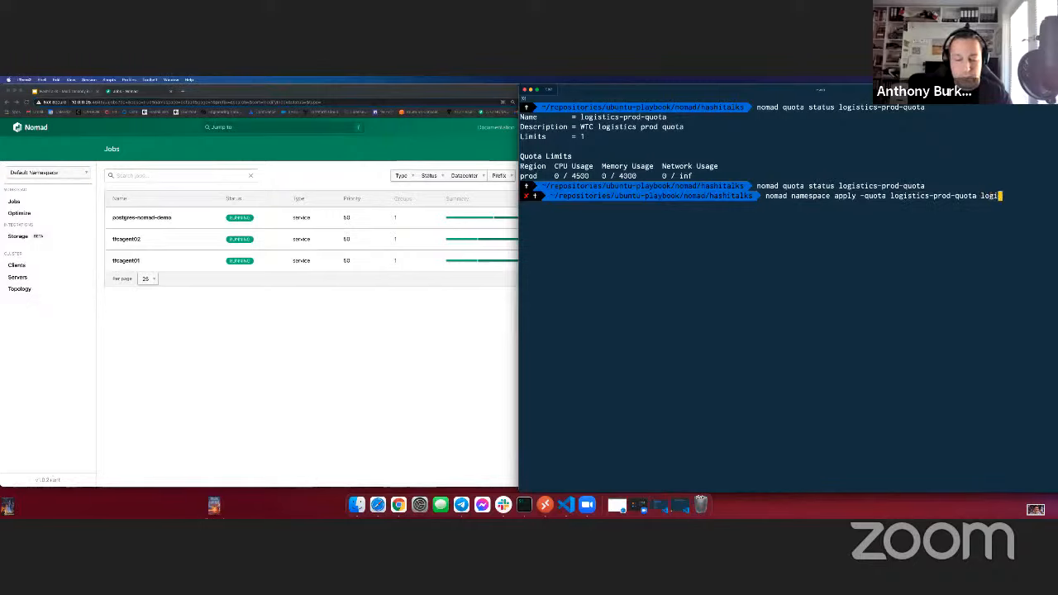
type("logistics-prod")
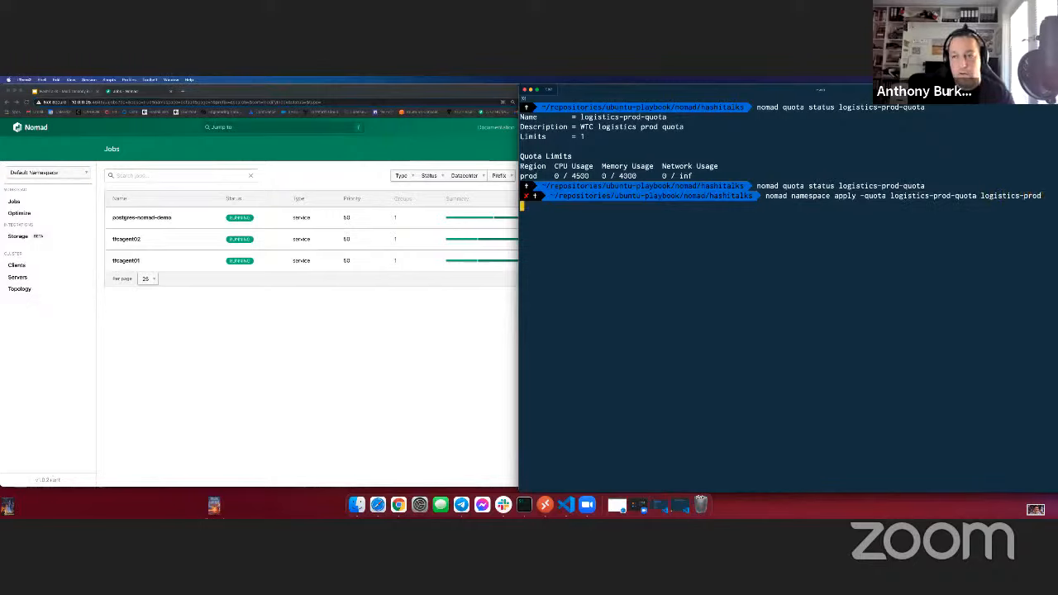
type("clear")
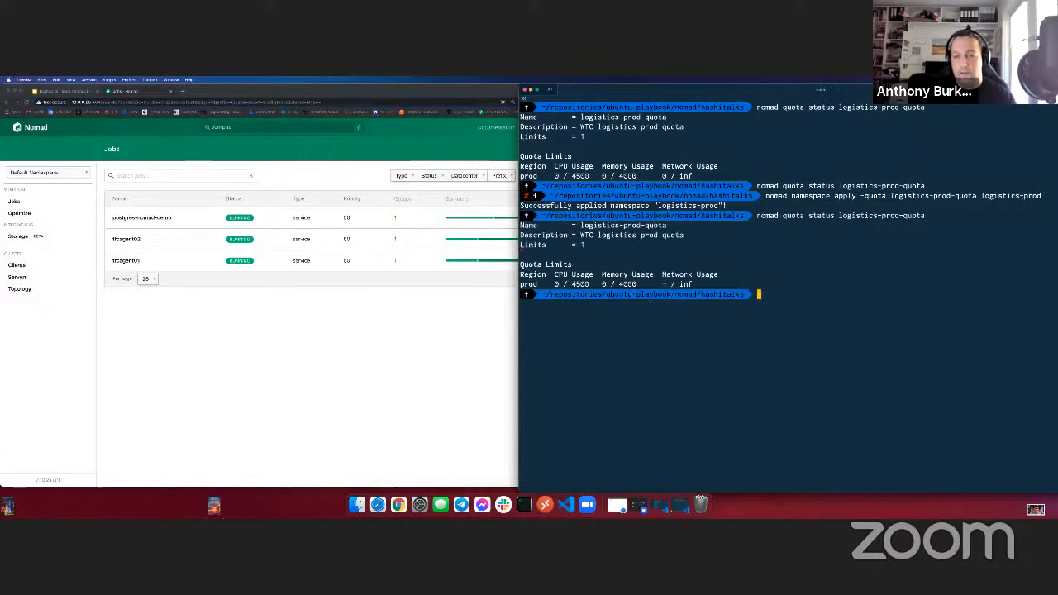
Step: Rerun quota status for logistics-prod-quota and start the namespace status command for logistics-prod
type("nomad quota status logistics-prod-quota")
type("nomad namespace")
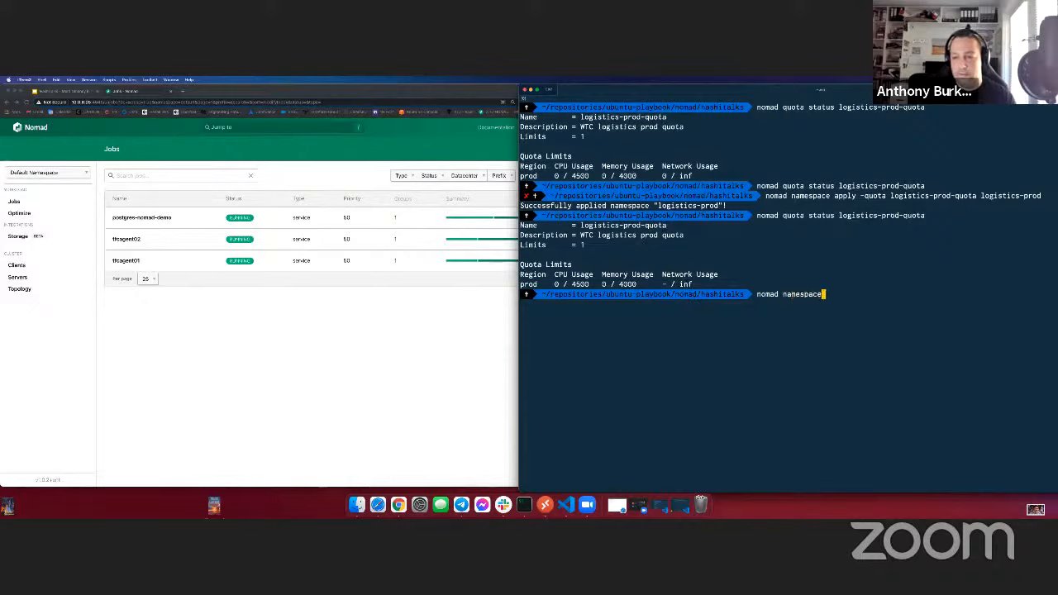
type("status logistics-prod")
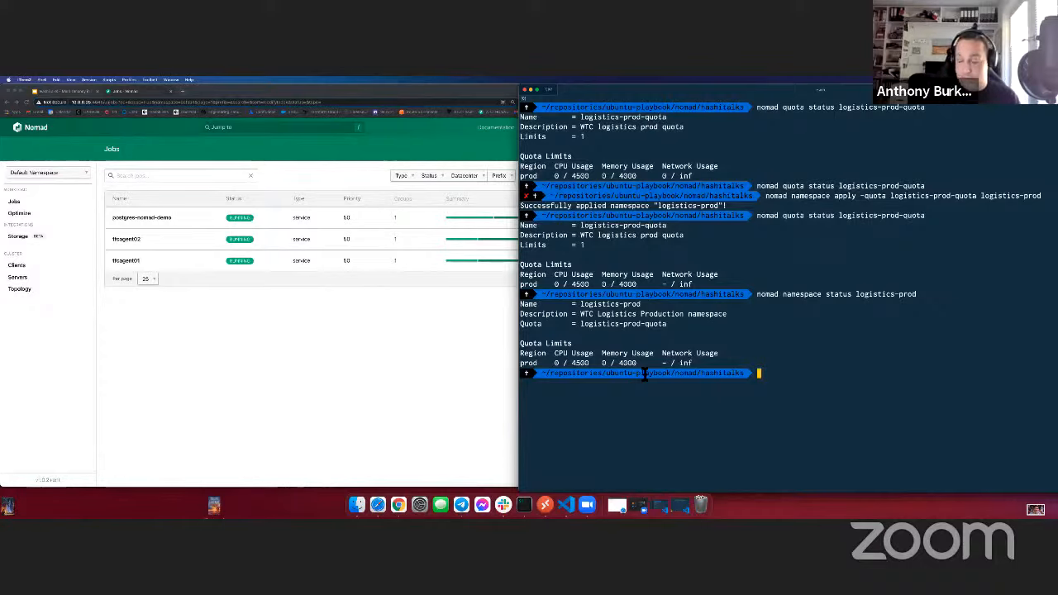
Step: Run nomad acl policy info prod-ops to show its read and write rules
type("nomad a")
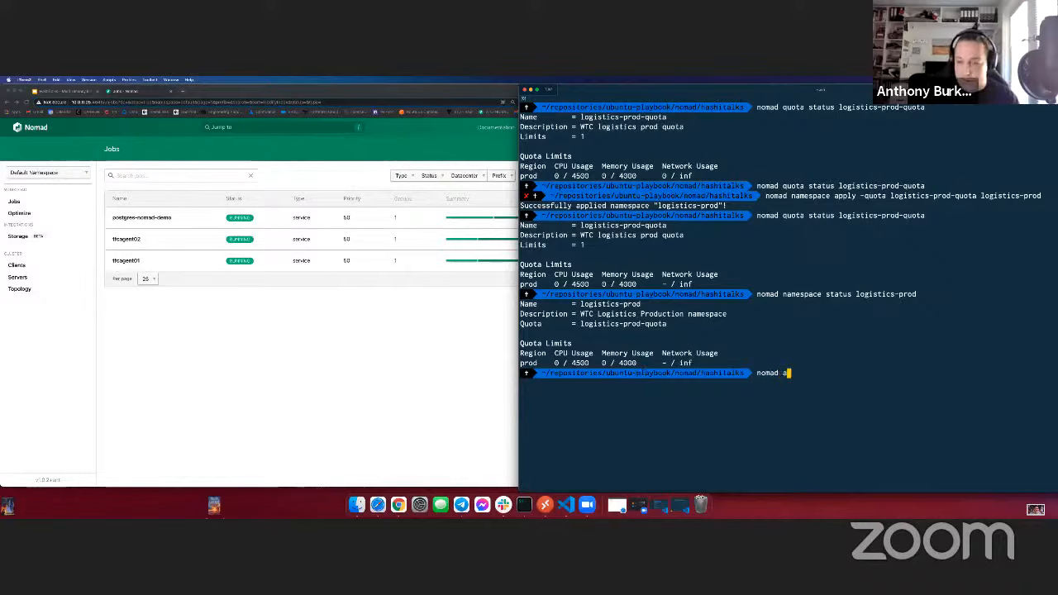
type("cl")
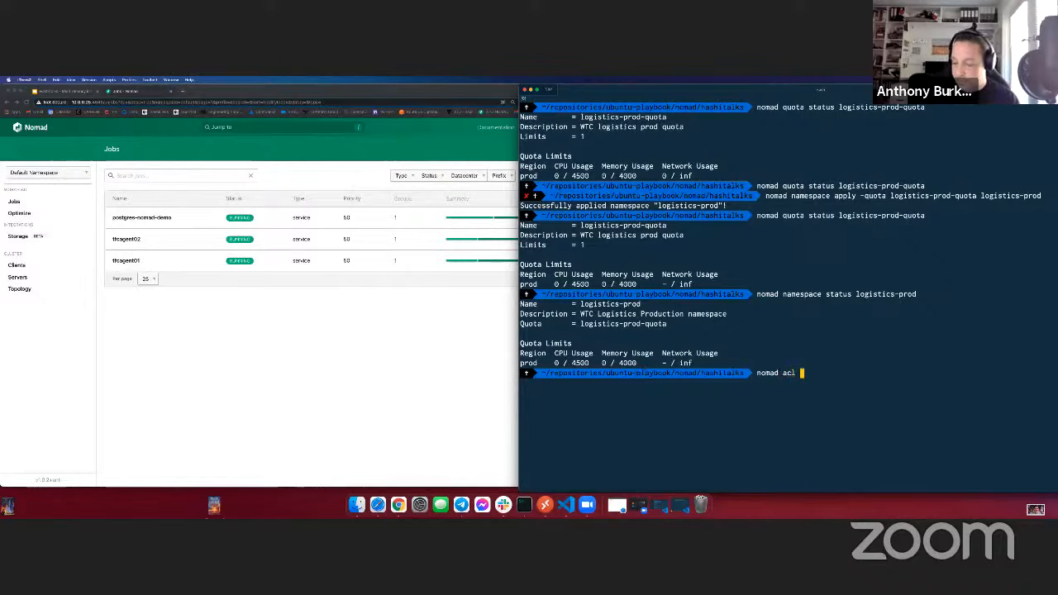
type("policy info-p")
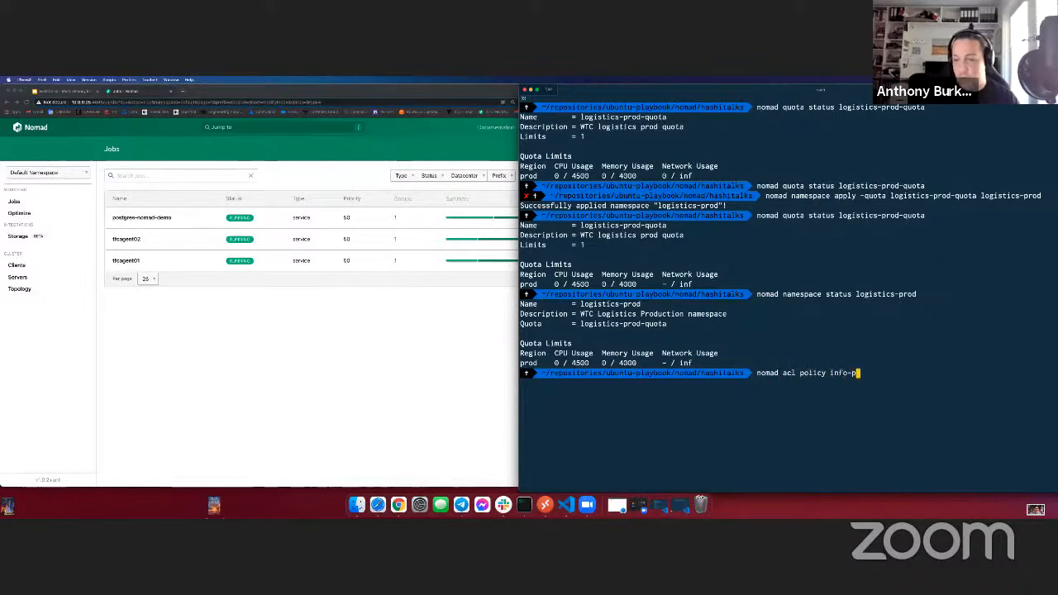
type("rod")
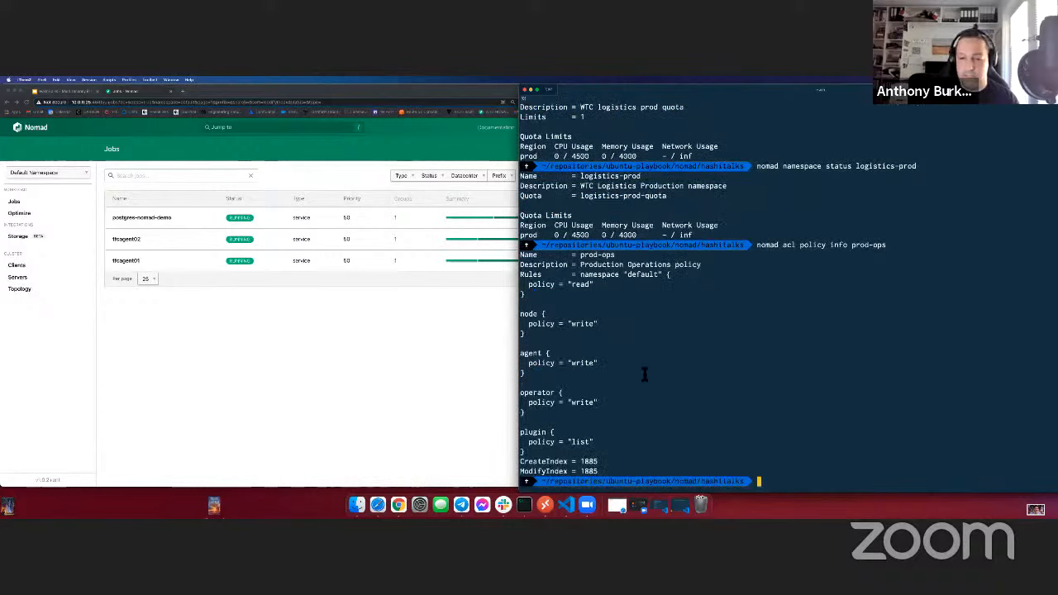
mouse_move(631, 298)
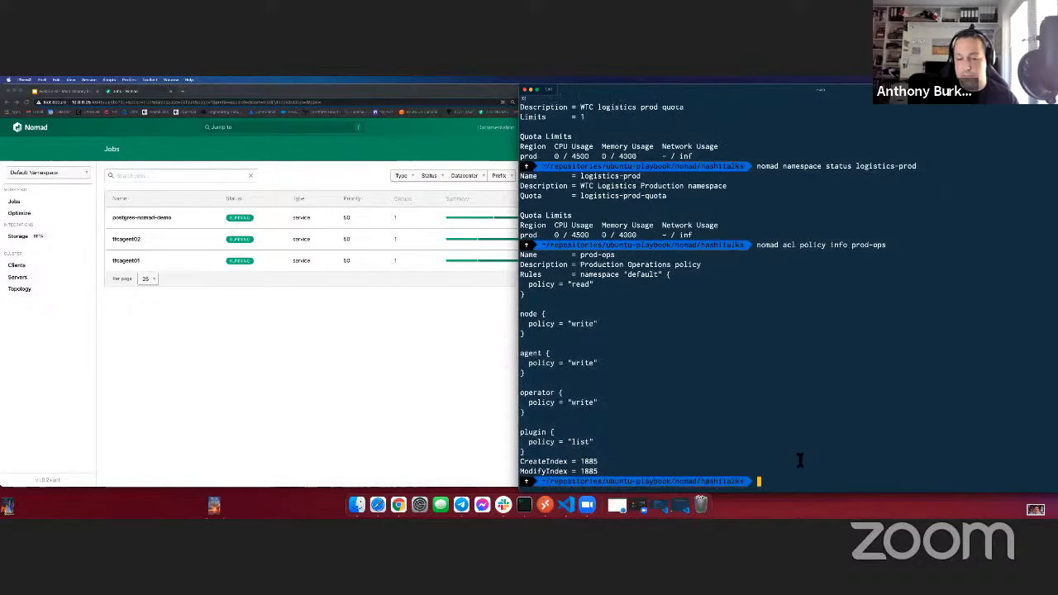
mouse_move(751, 437)
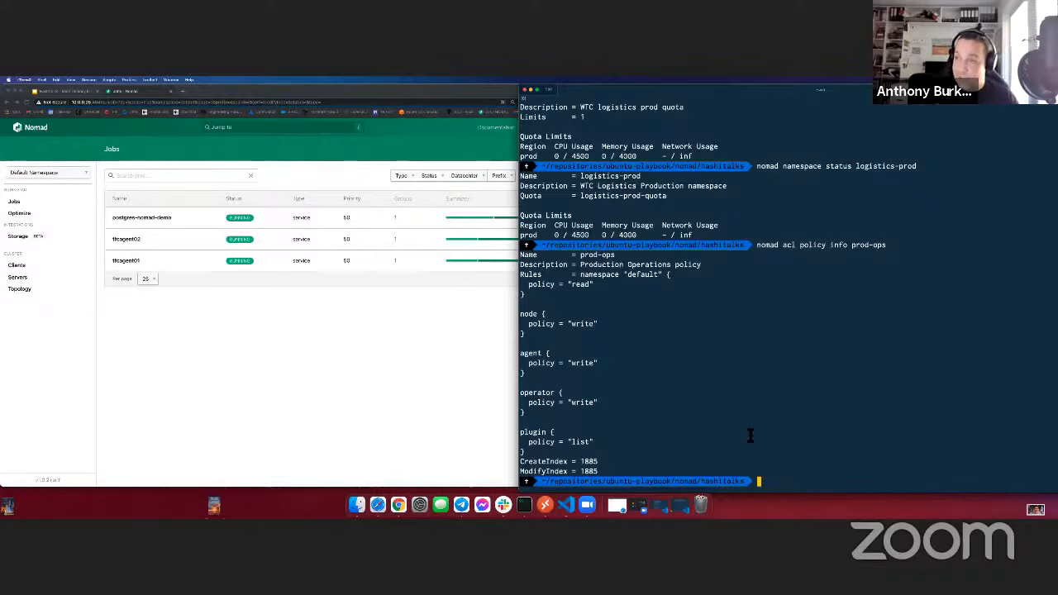
Step: Create the 'Test prod-ops token' ACL token with the prod-ops policy and begin exporting it for a vault read
type("nomad acl_")
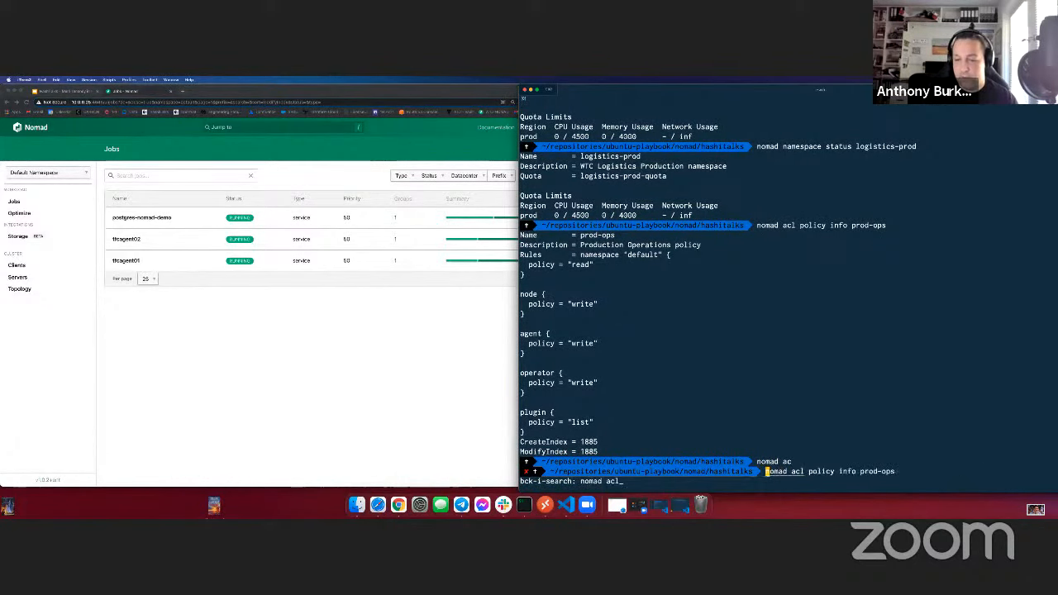
type("nomad acl token create -name=\"Test prod-ops token\" -policy=prod-ops")
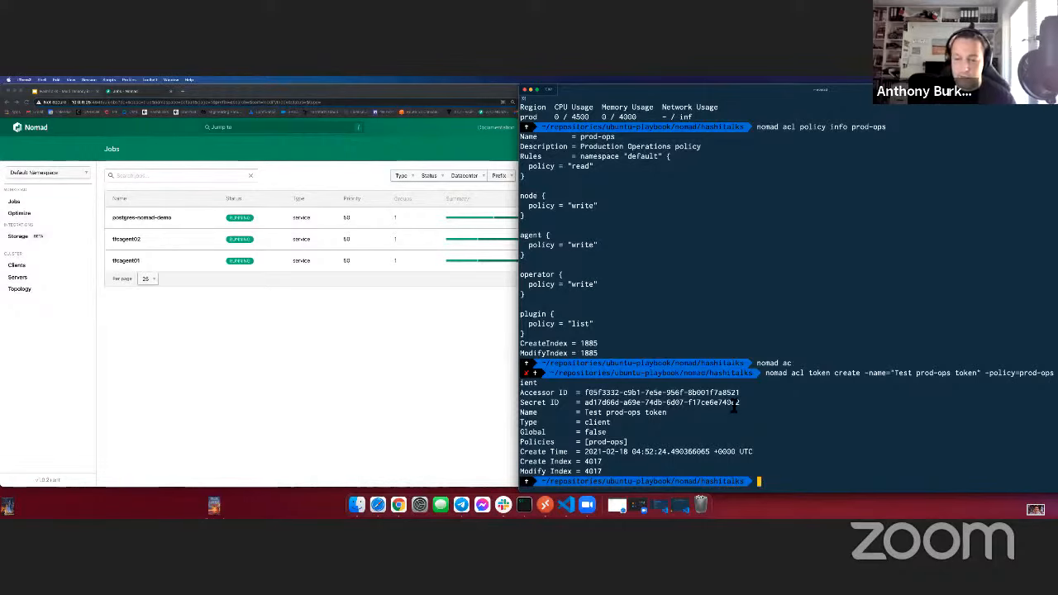
type("export N")
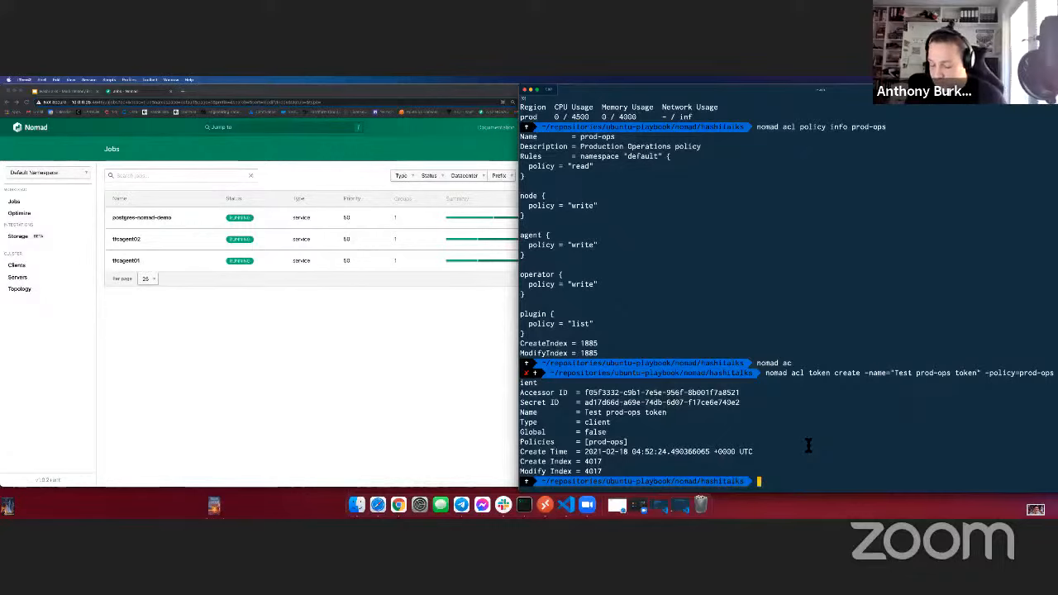
type("c")
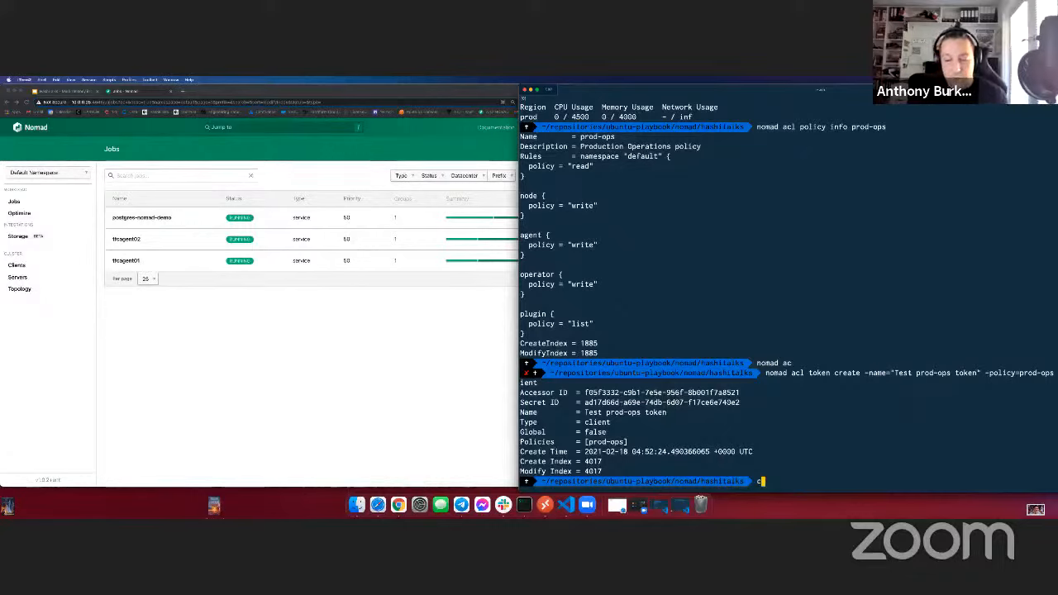
type("vault read")
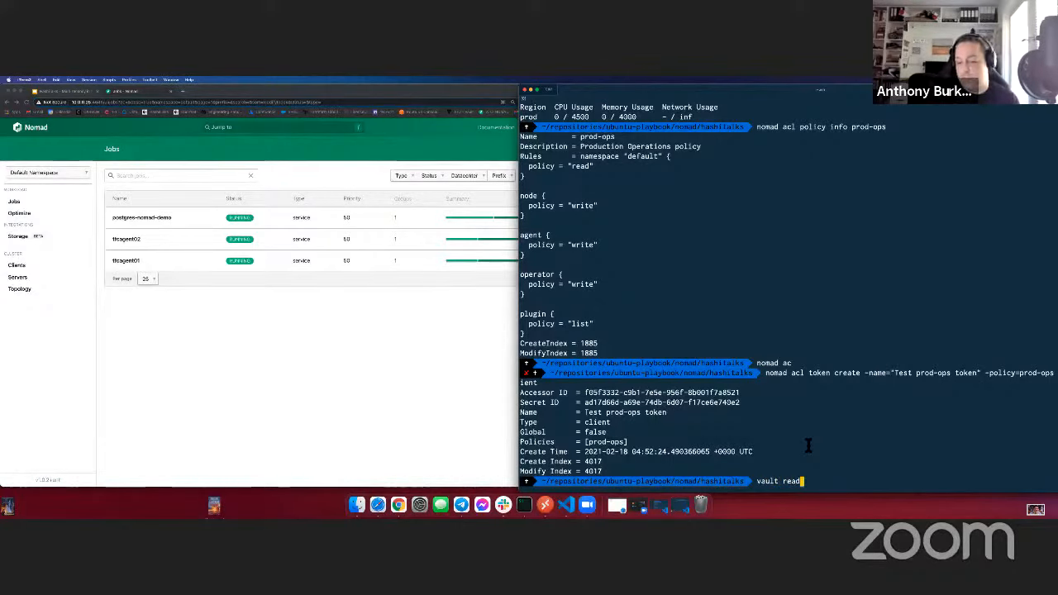
Step: Read dynamic credentials from nomad/creds/role-name and inspect the issued token with nomad acl token info
type("nomad/creds/role-name")
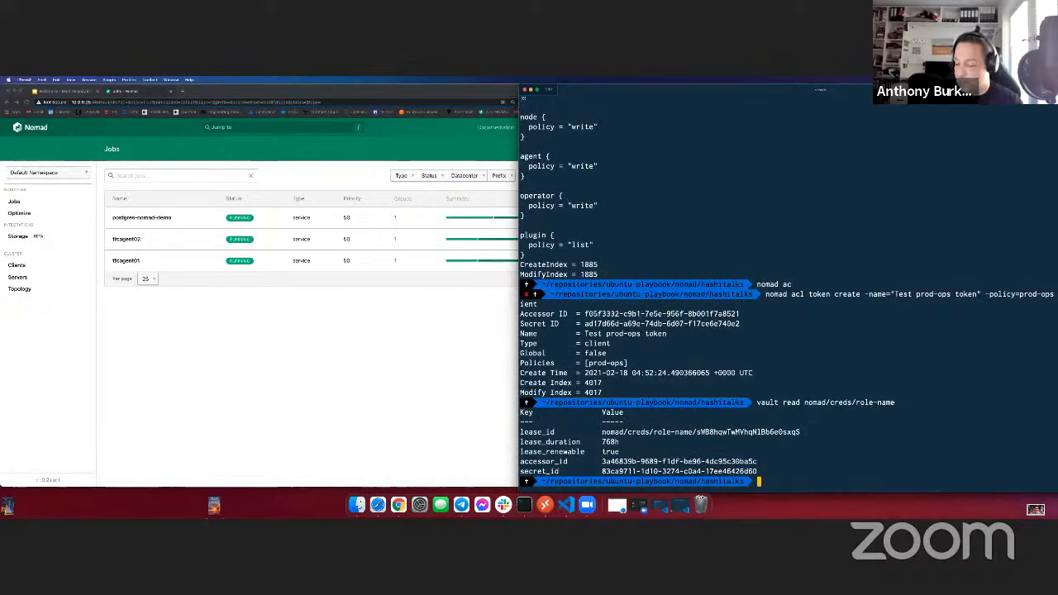
type("nomad acl token info 3a46839b-9689-f1df-be96-4dc95c30ba5c")
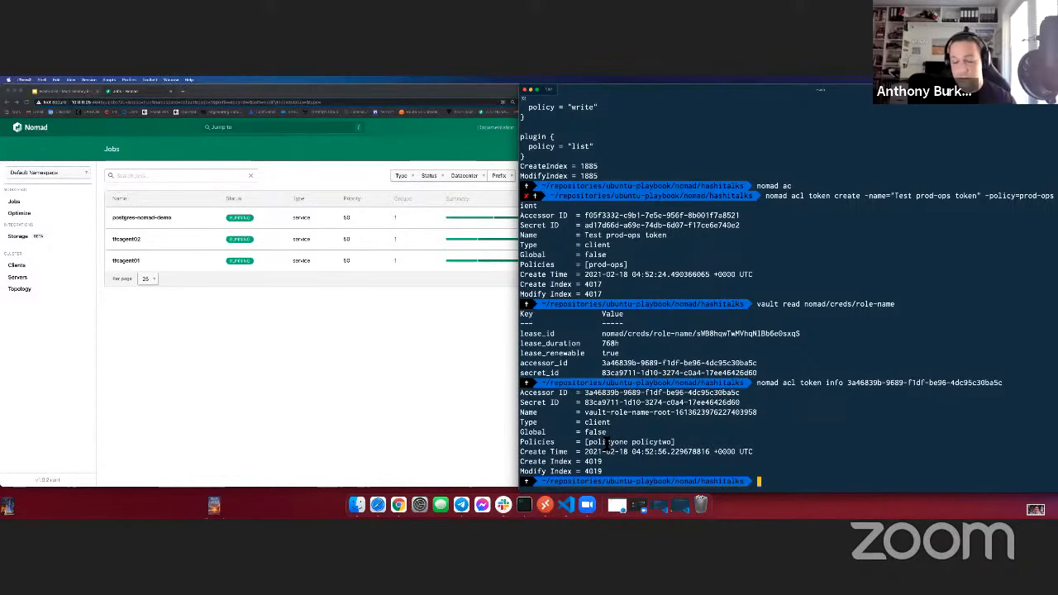
Step: Recall and rerun nomad job run -verbose jobs/web-app.nomad, confirming the evaluation completes
key("ctrl+r")
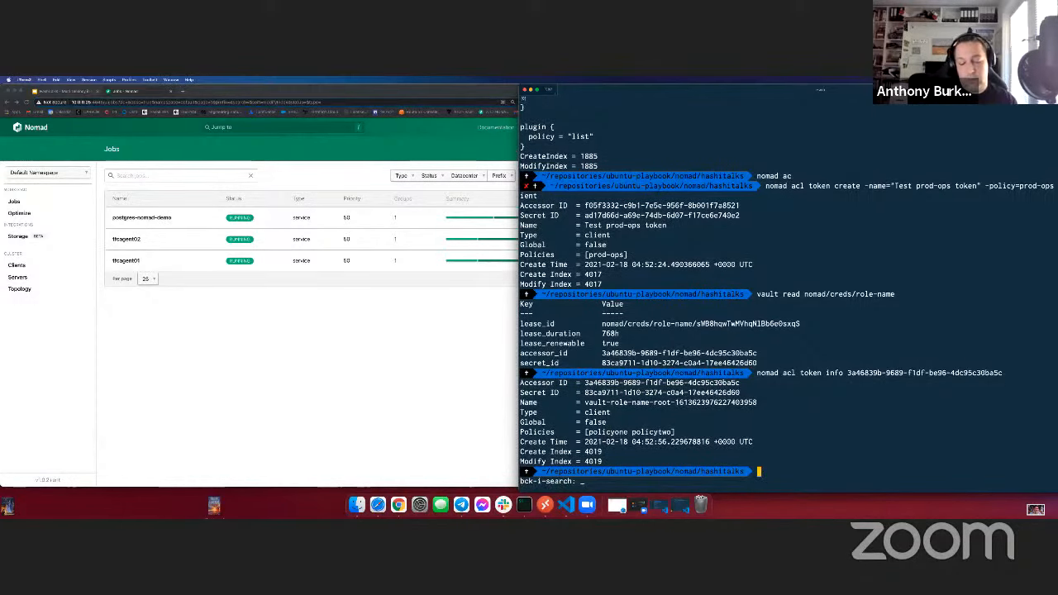
type("nomad job run")
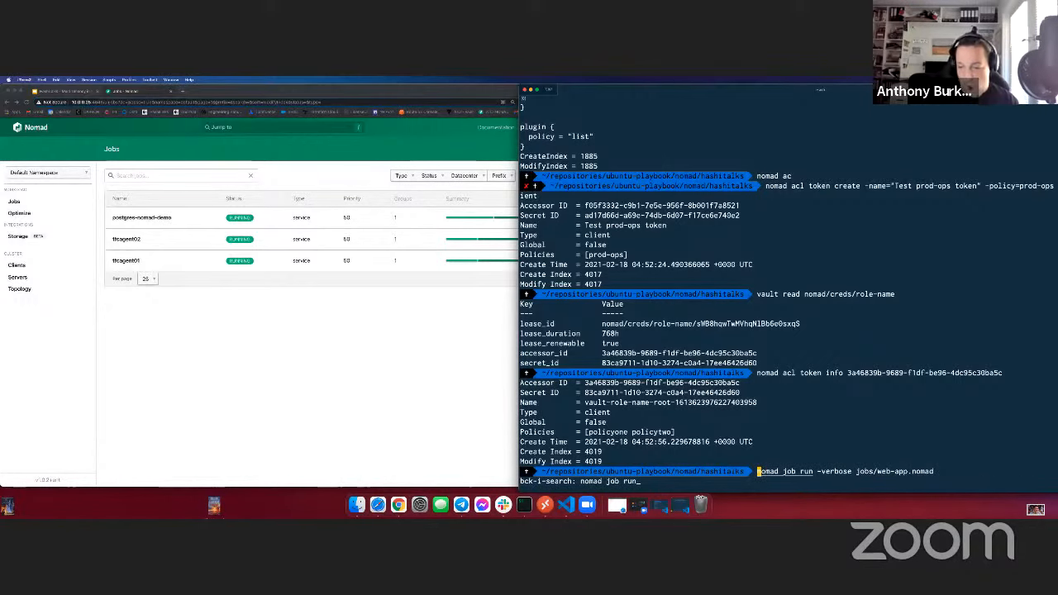
key("Return")
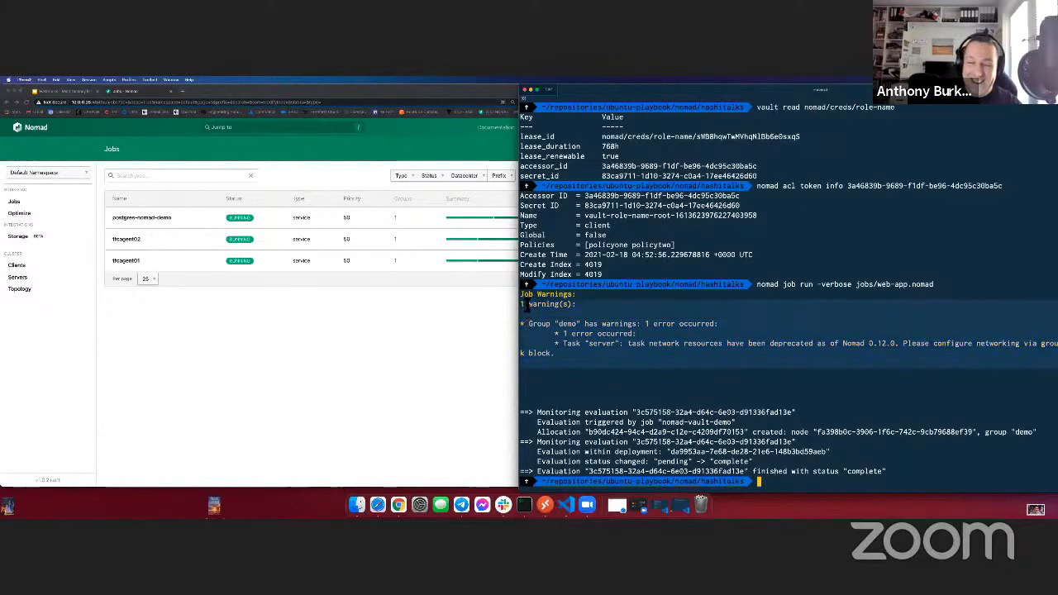
scroll("down", 3)
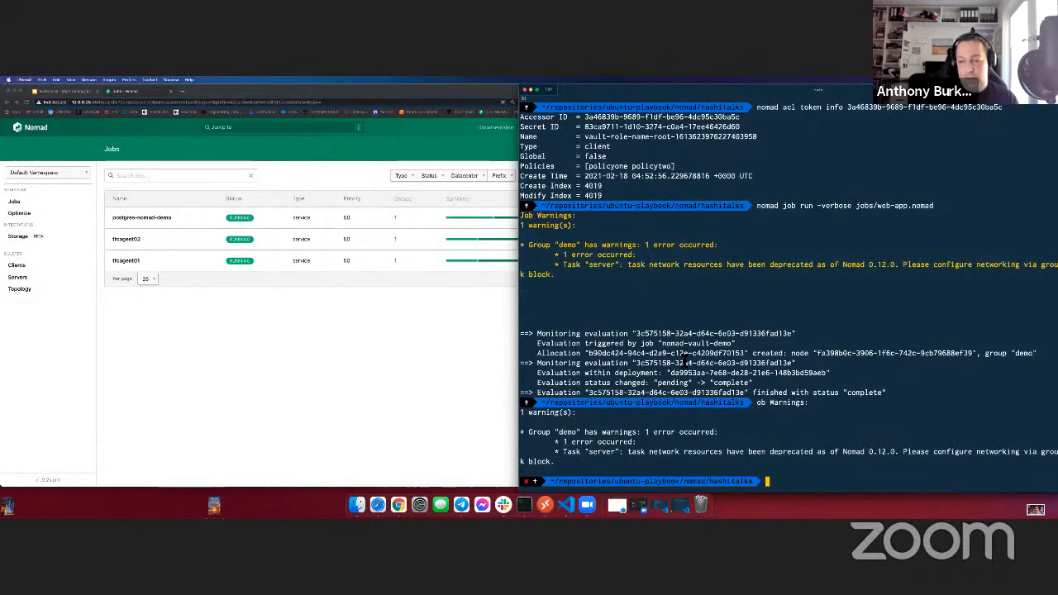
mouse_move(251, 313)
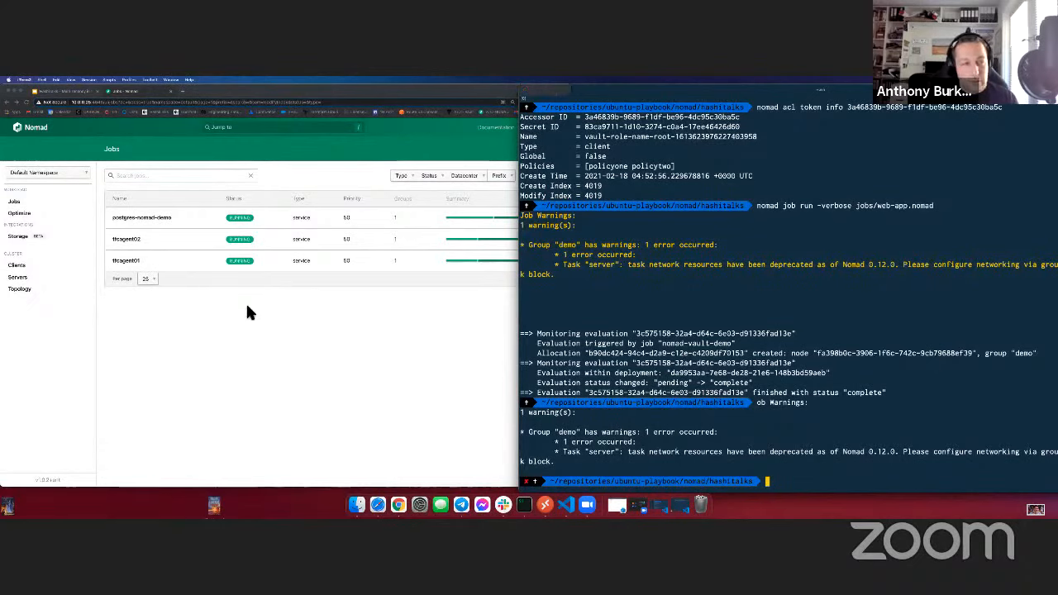
left_click(33, 173)
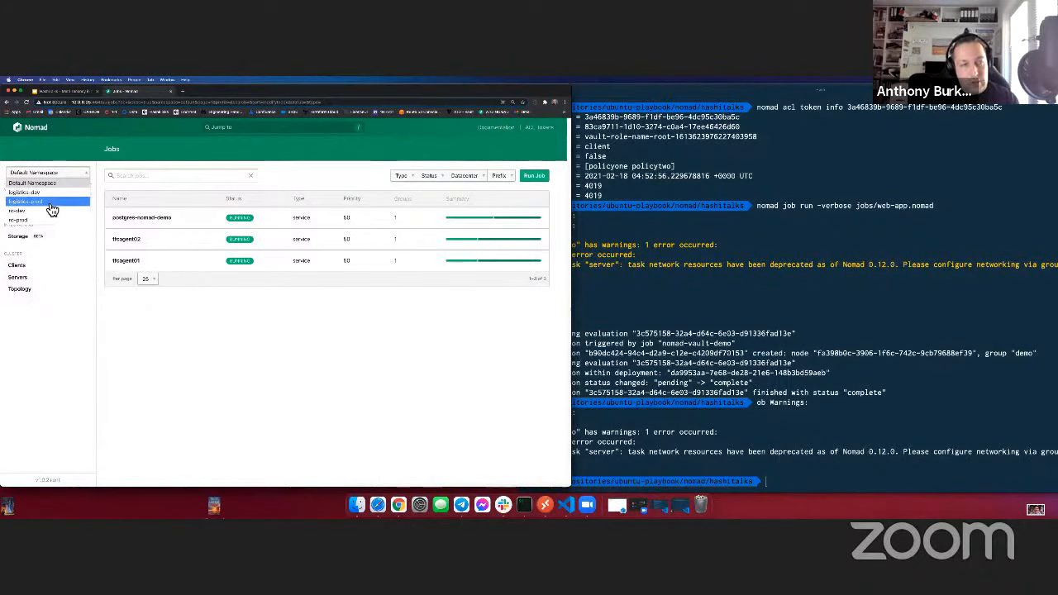
Step: Switch the Nomad UI Jobs page to the other namespace showing its single running job
left_click(25, 201)
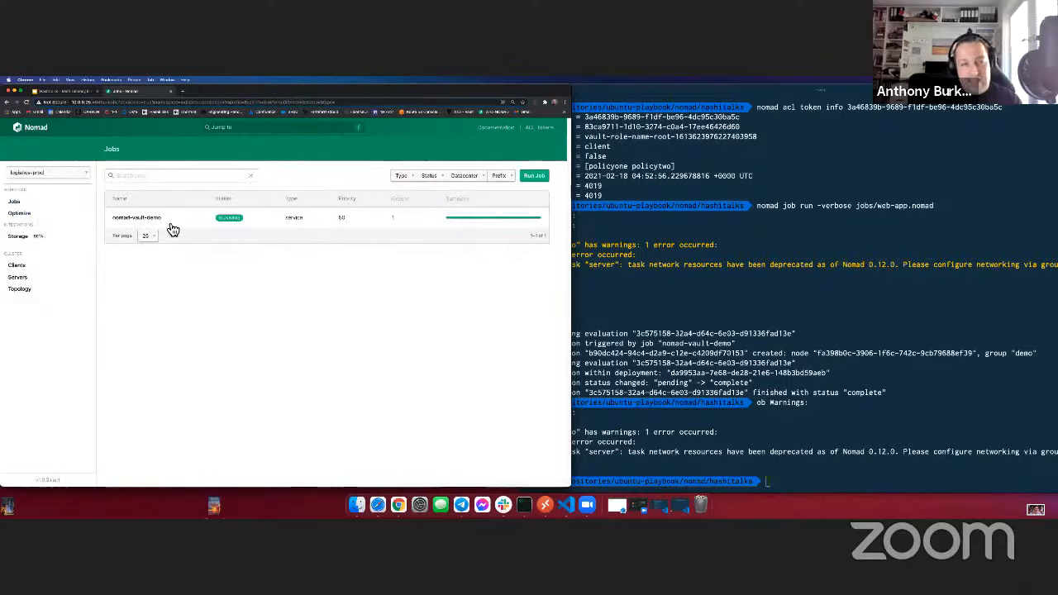
mouse_move(179, 231)
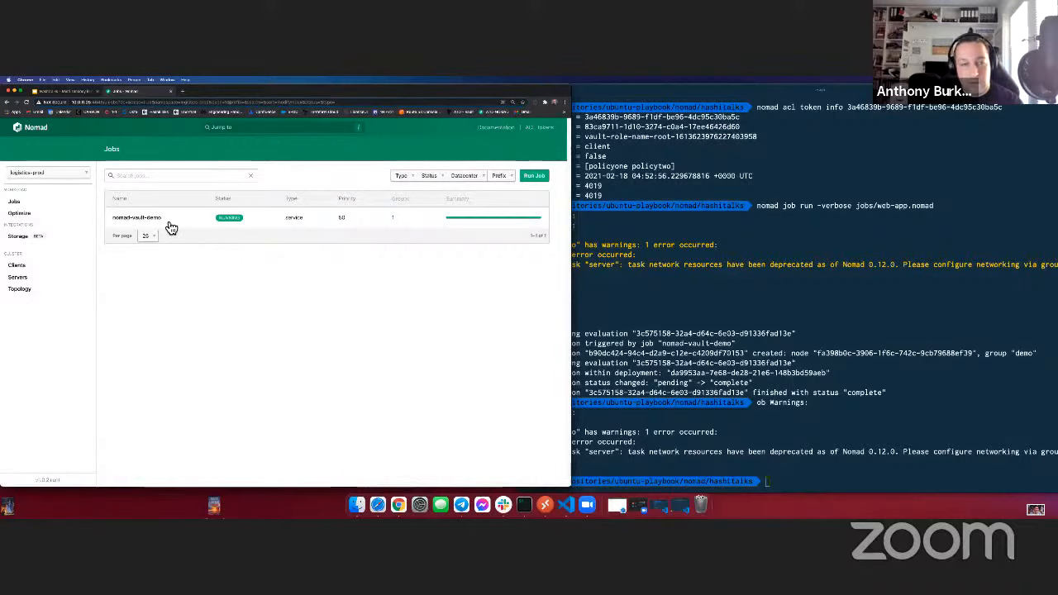
left_click(135, 219)
type("nomad quota status logistics-prod-quota")
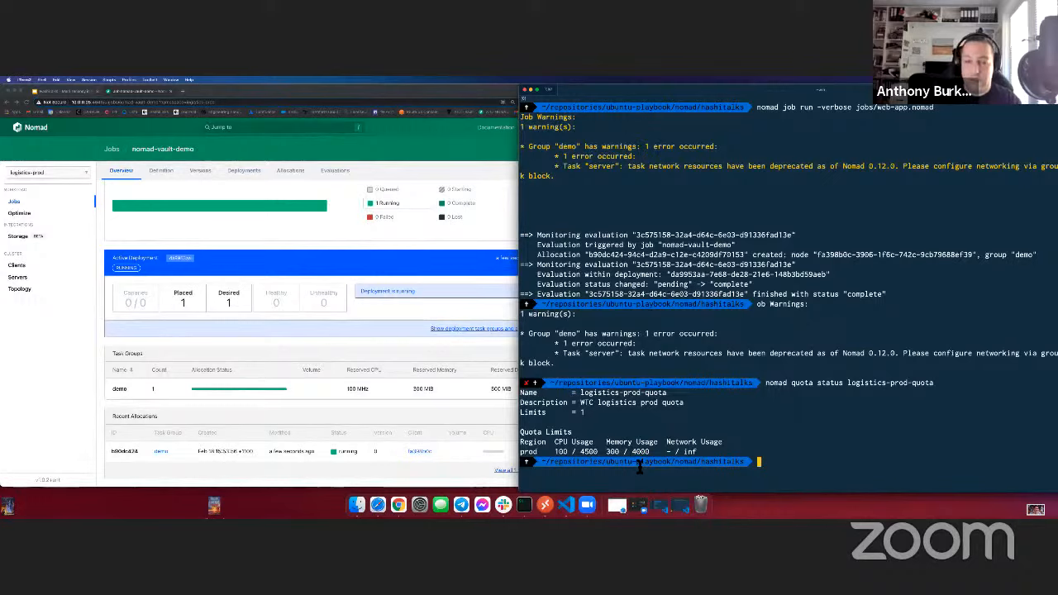
mouse_move(396, 394)
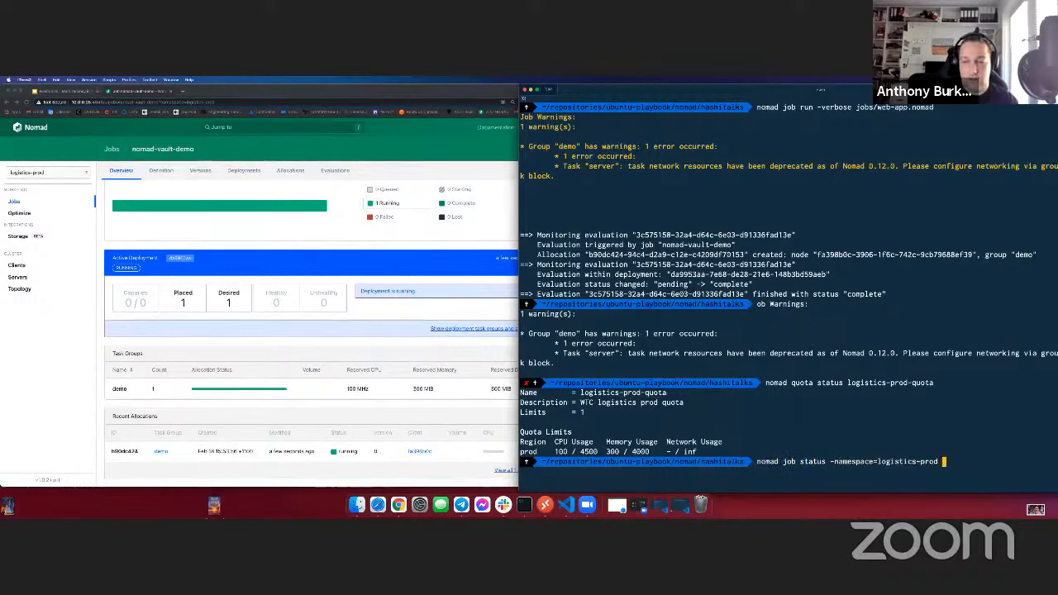
Step: Check logistics-prod-quota usage and the nomad-vault-demo allocation status in logistics-prod
type("nomad-vault-")
type("nomad alloc status -namespace=logistics-prod b90dc424")
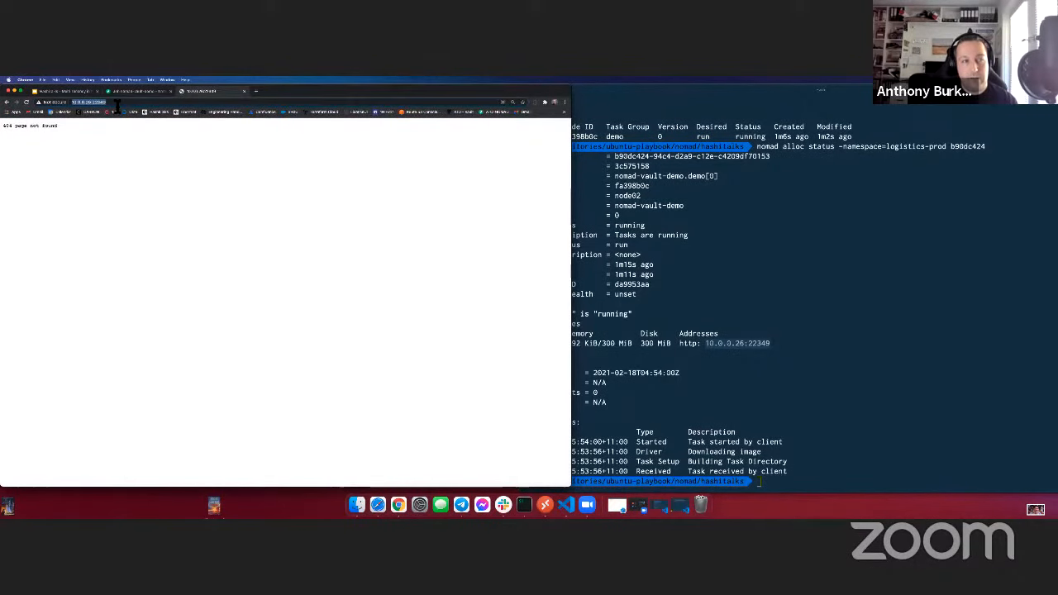
Step: Reload the demo web app so the Welcome page lists the names
left_click(83, 103)
type("nomad alloc exec -namespace=logistics-prod $ALLOC /bin/sh")
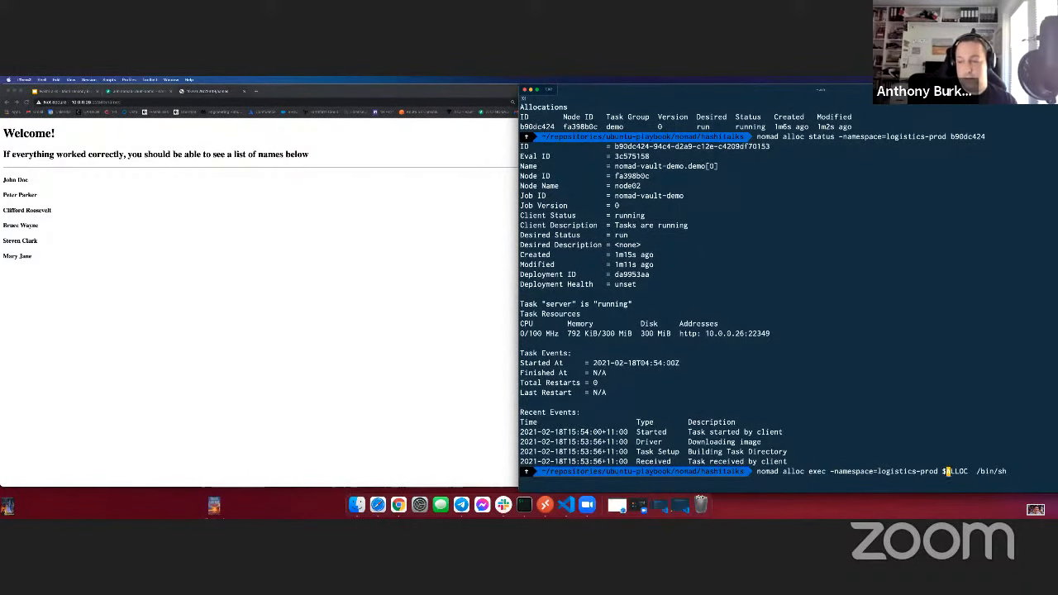
Step: Exec a /bin/sh shell inside allocation b00dc424 in the logistics-prod namespace
type("A")
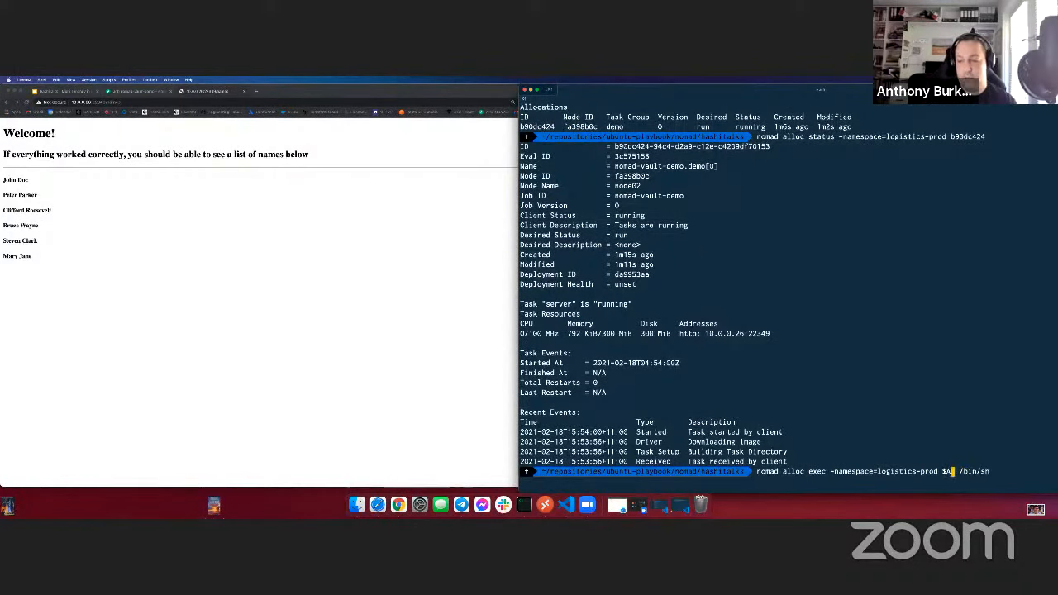
type("10.0.0.")
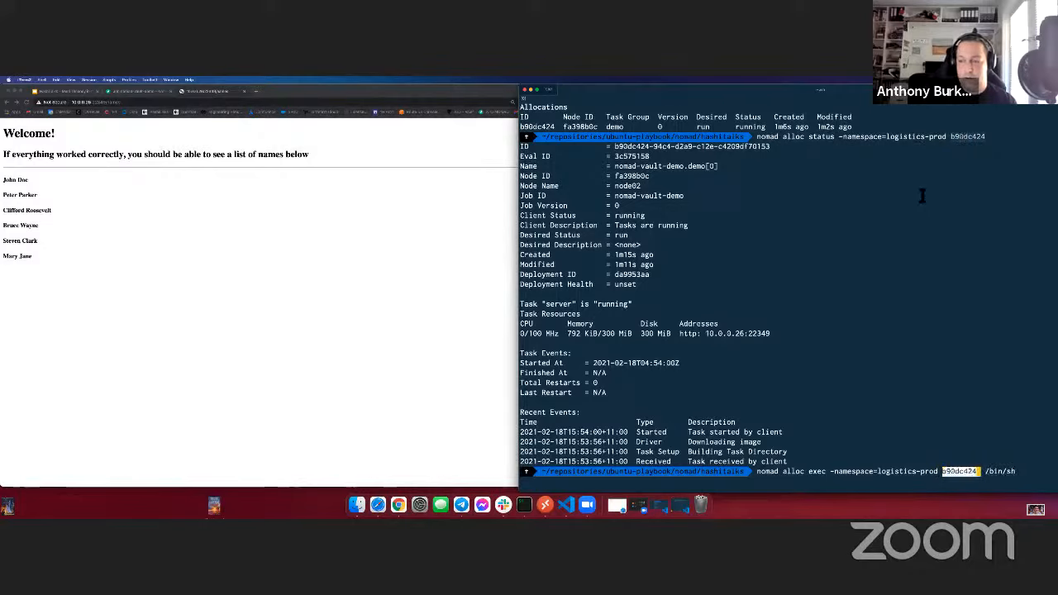
key("enter")
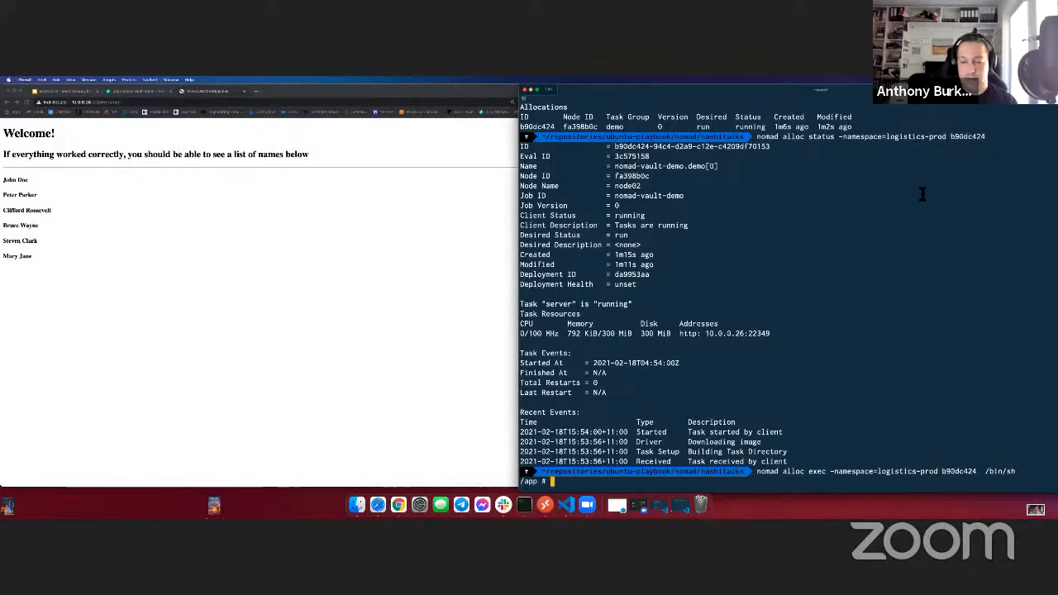
Step: Show /etc/demo/config.json with Vault-issued database credentials, then advance to the Takeaways slide
type("cd /da")
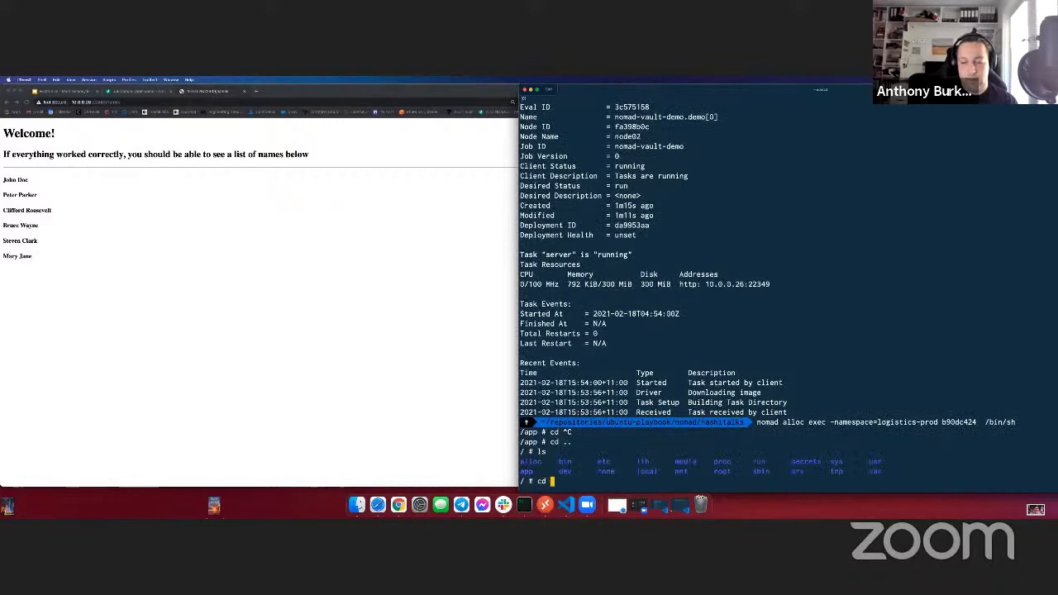
type("dev")
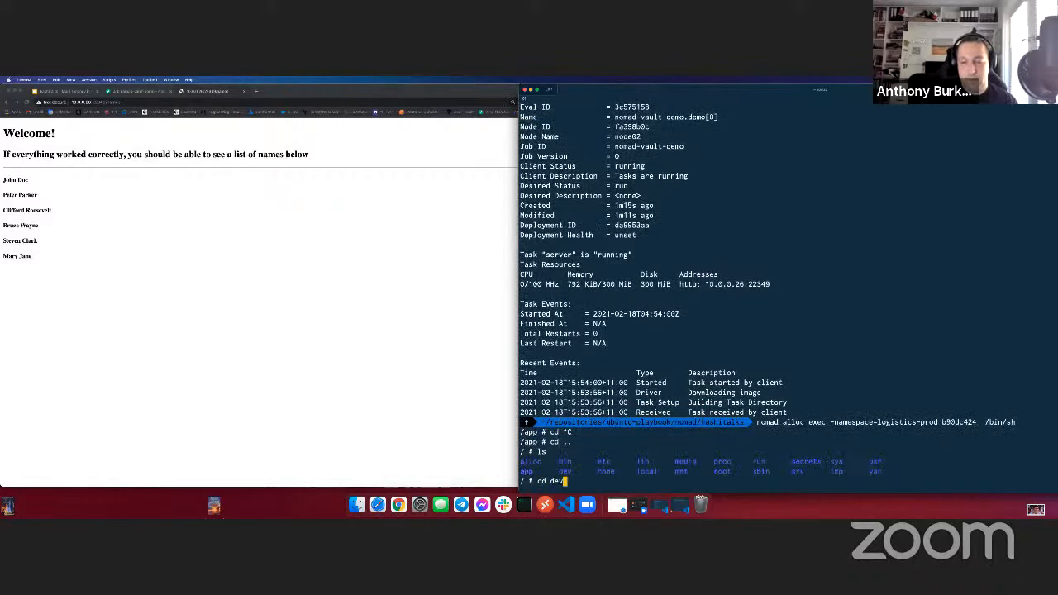
key("Backspace")
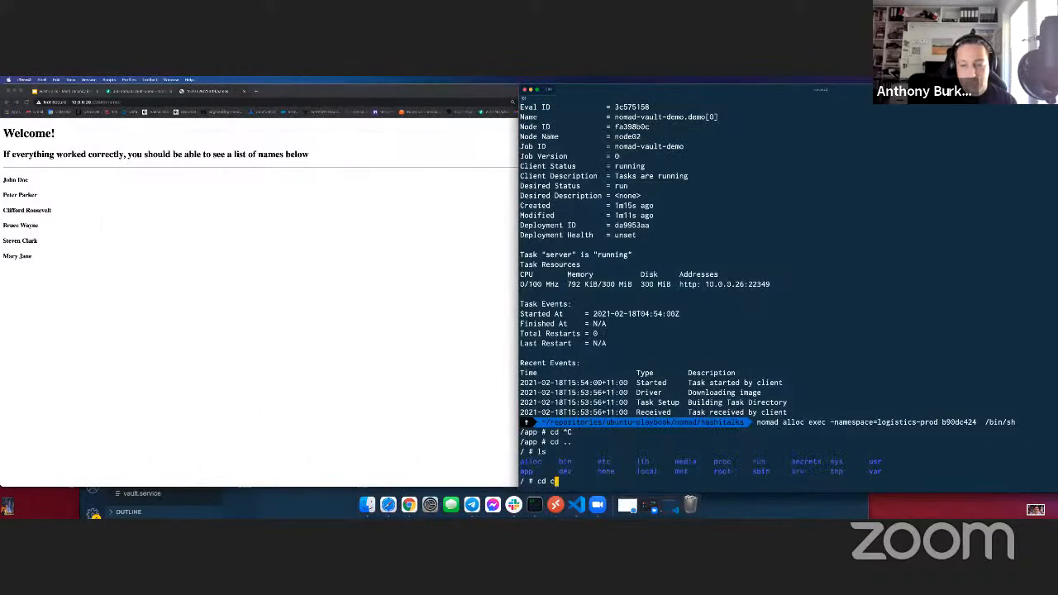
type("etc/demo/")
type("ls")
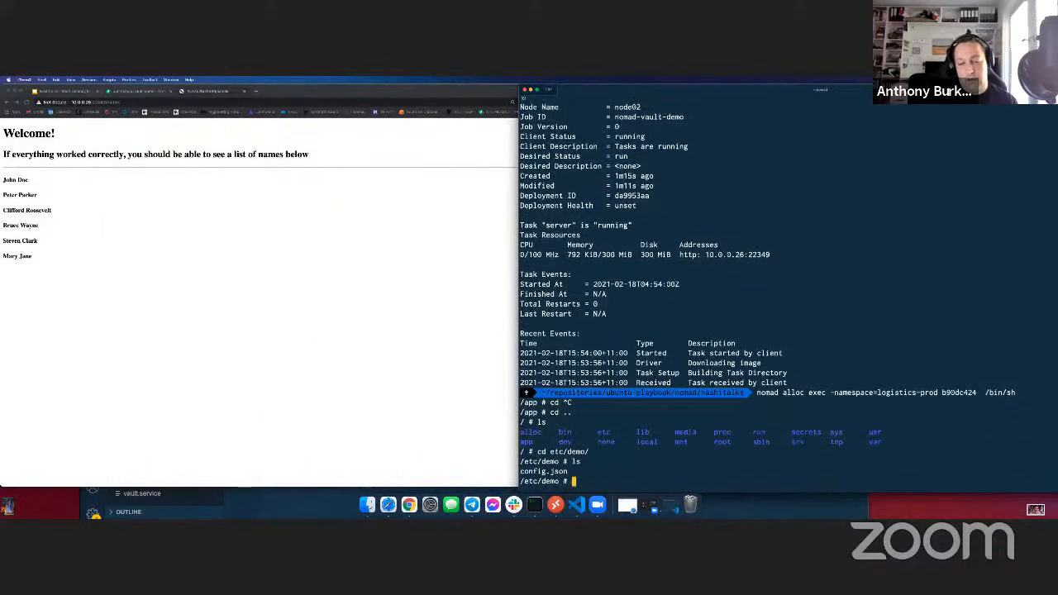
type("cat config.json")
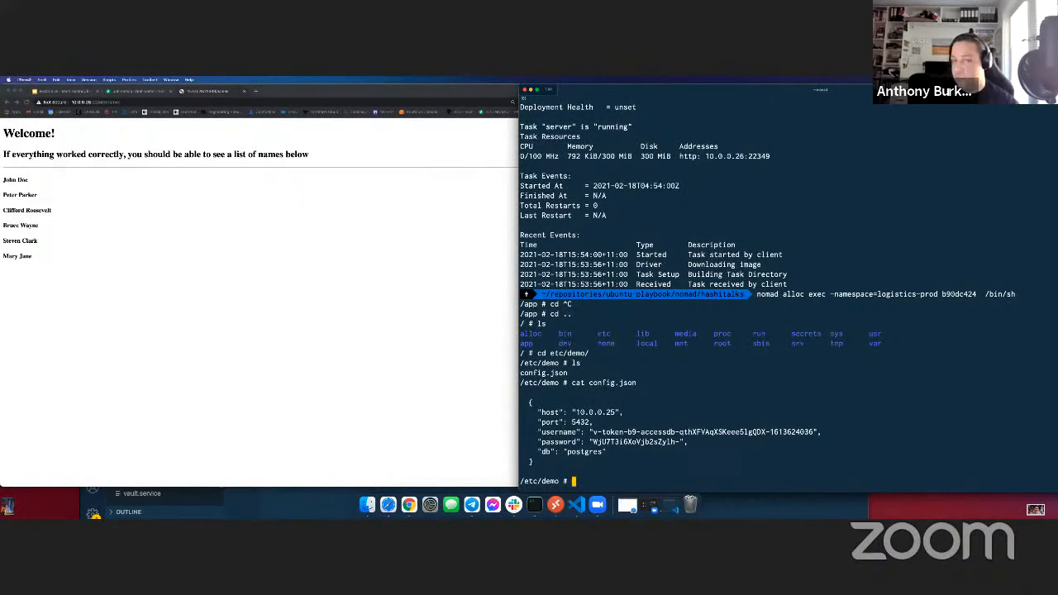
mouse_move(391, 395)
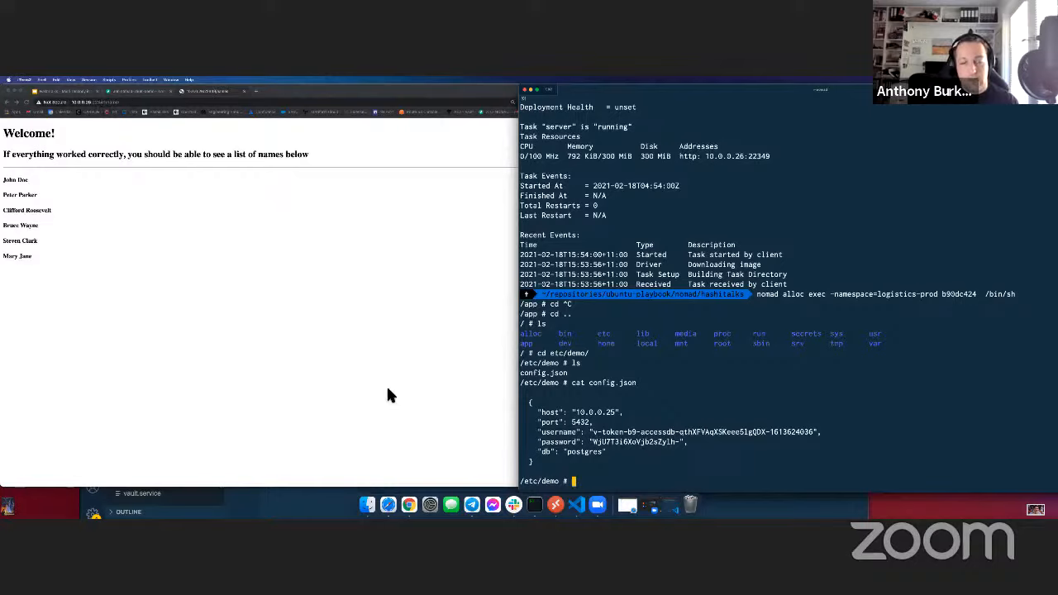
mouse_move(719, 461)
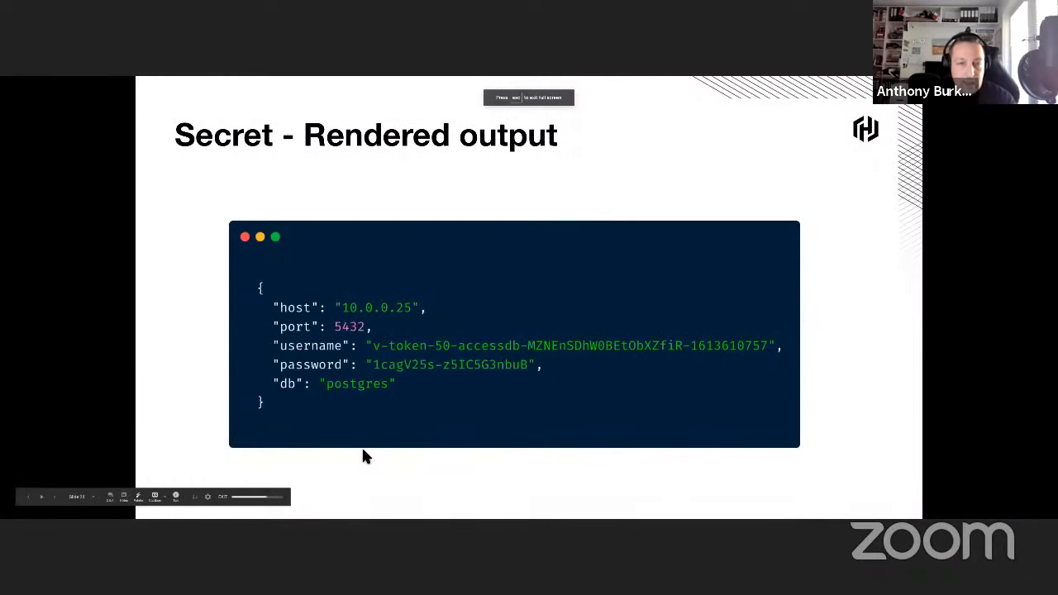
key("right")
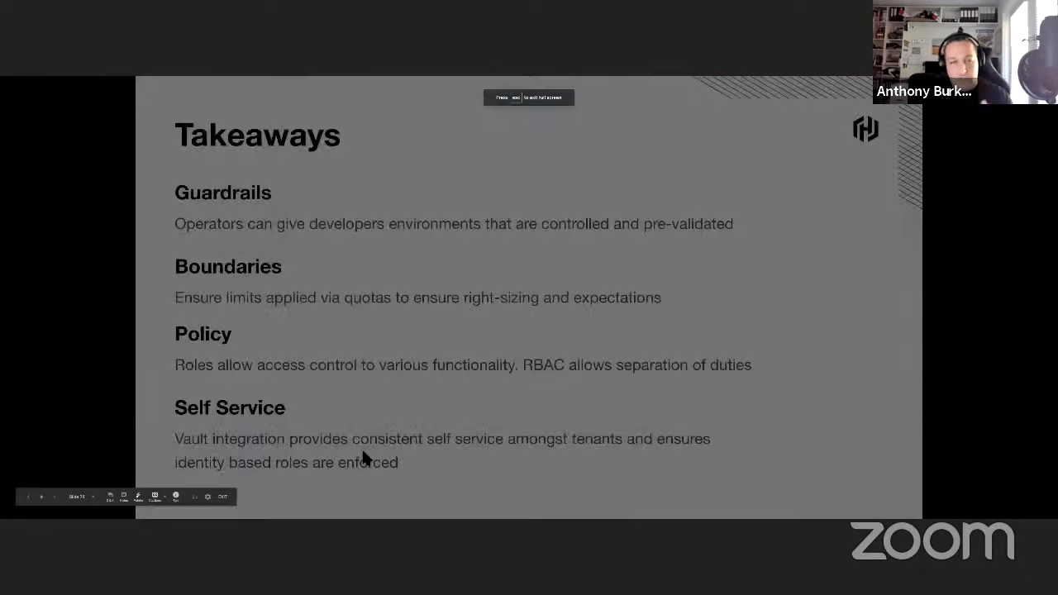